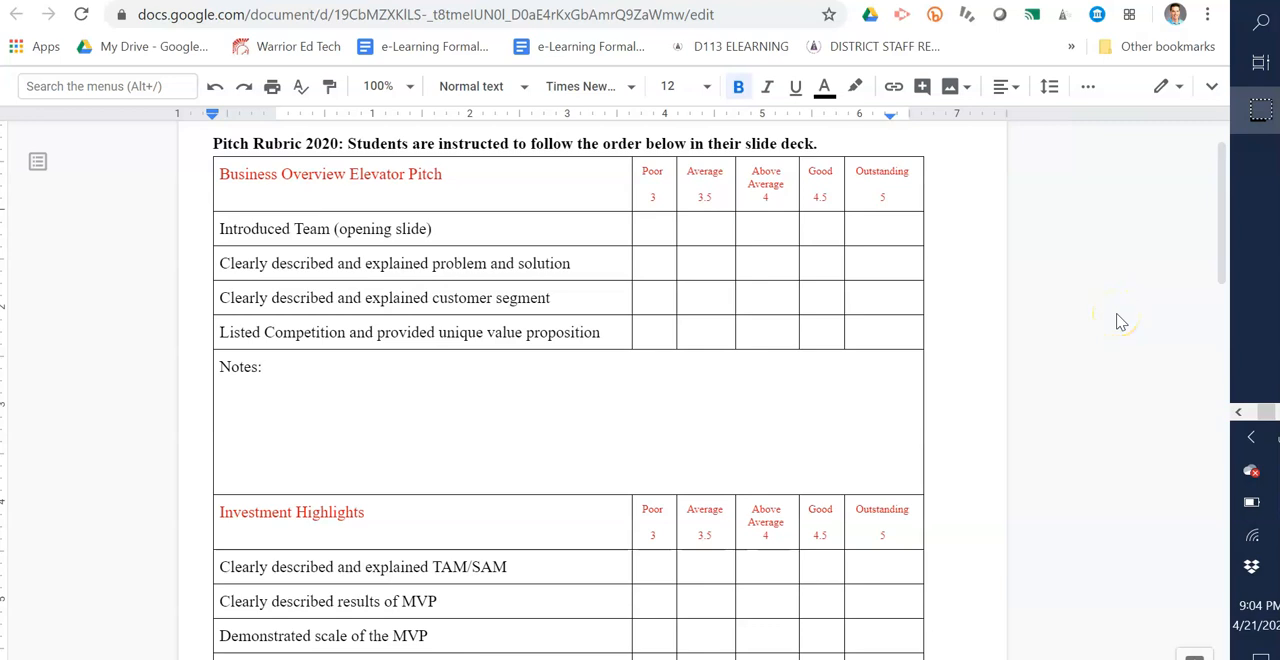
pyautogui.moveTo(1120, 322)
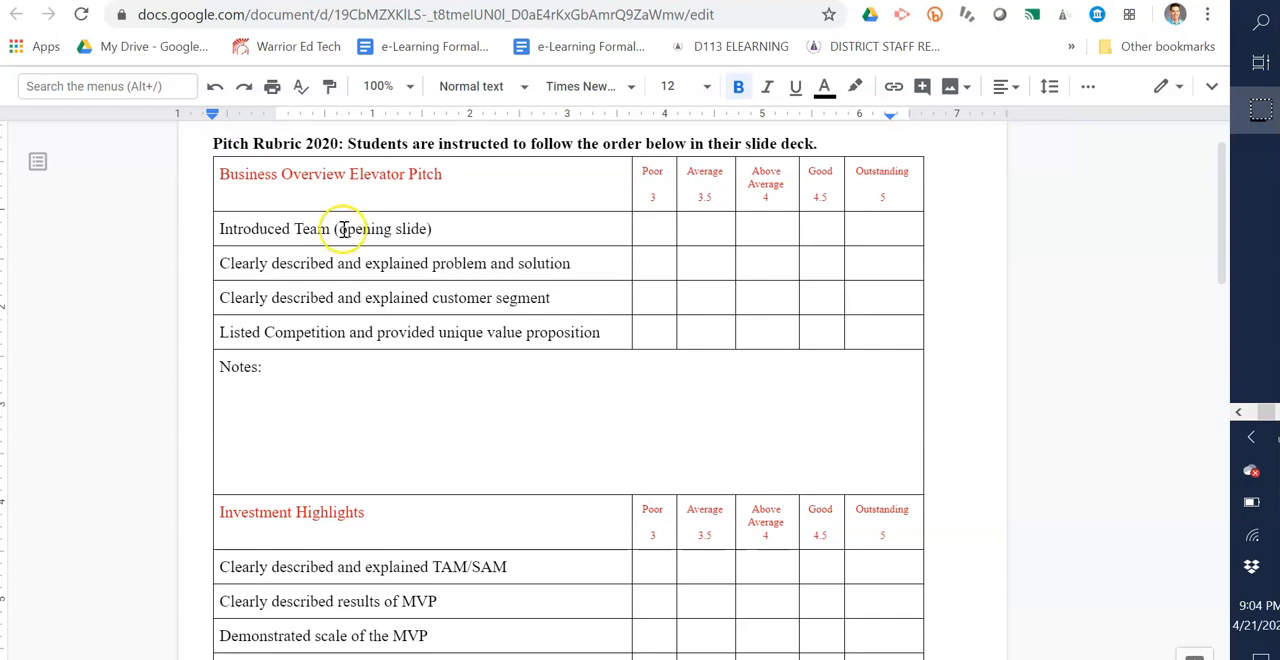
pyautogui.moveTo(336, 290)
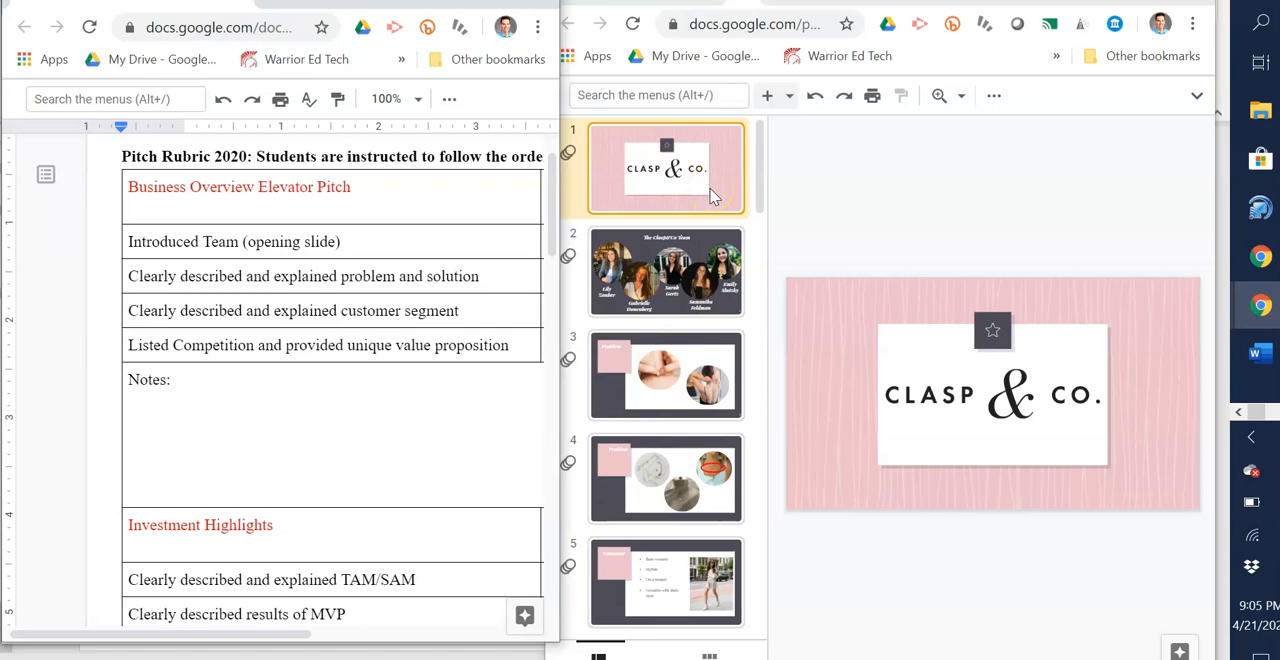
pyautogui.moveTo(696, 214)
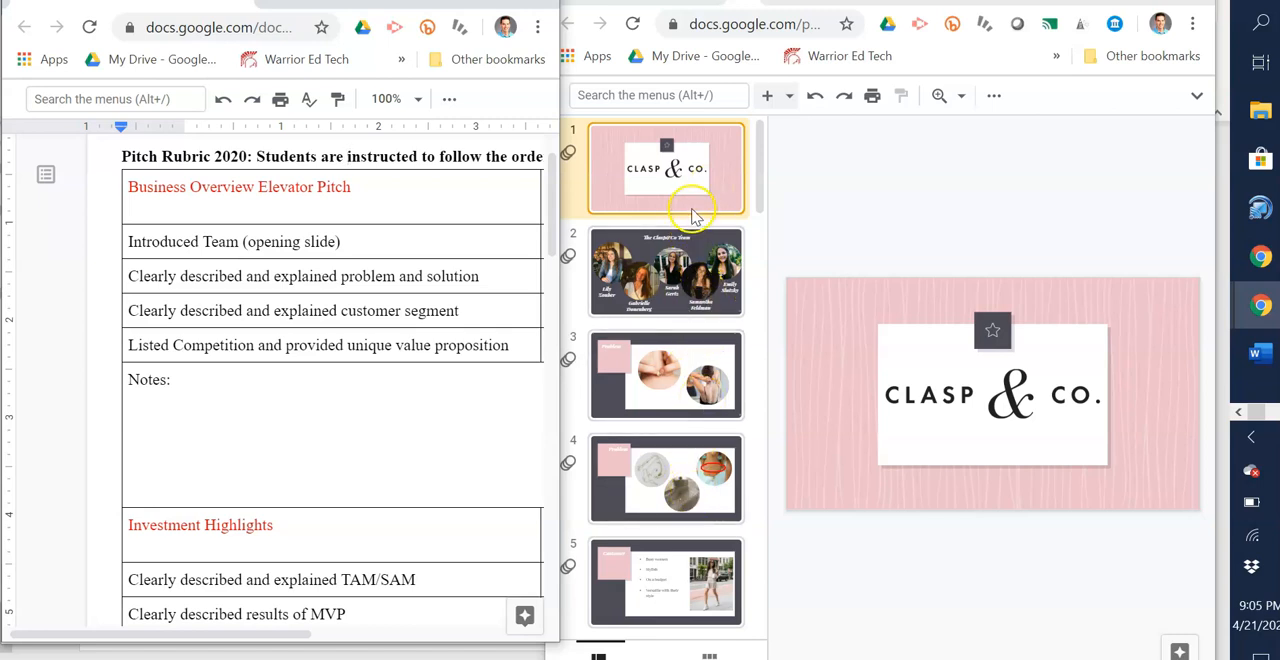
pyautogui.moveTo(684, 464)
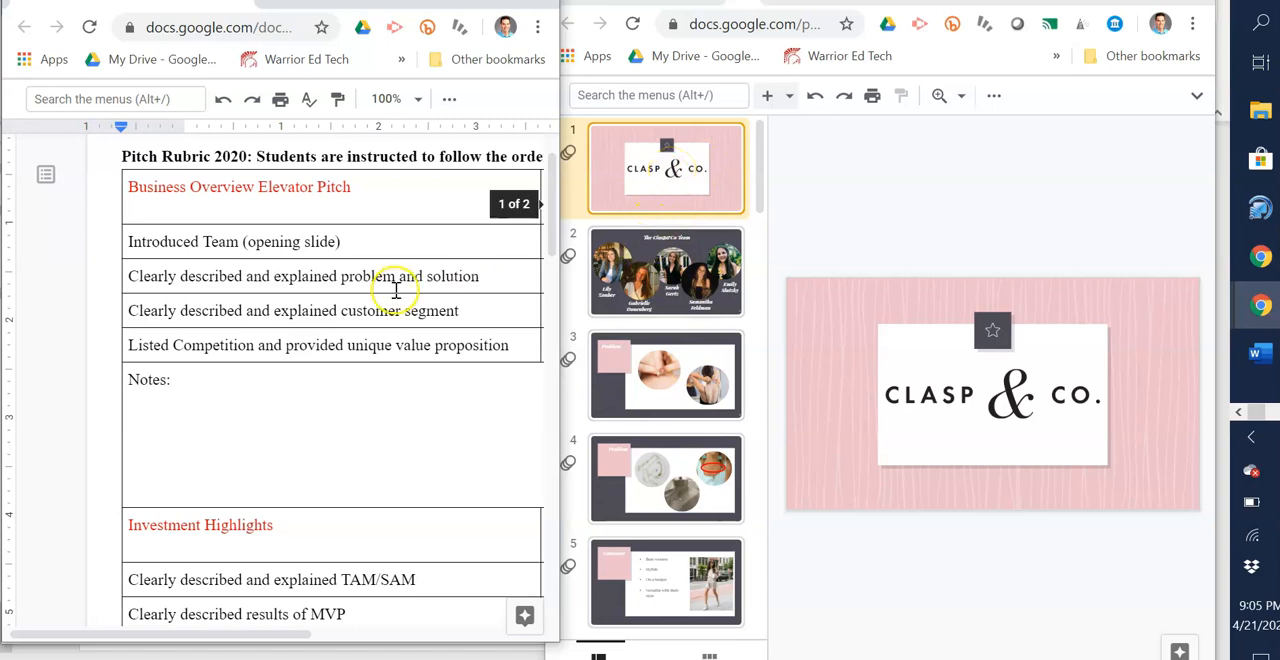
# - Page the Clasp & Co deck through the Team, Problem and Solution slides
pyautogui.click(666, 272)
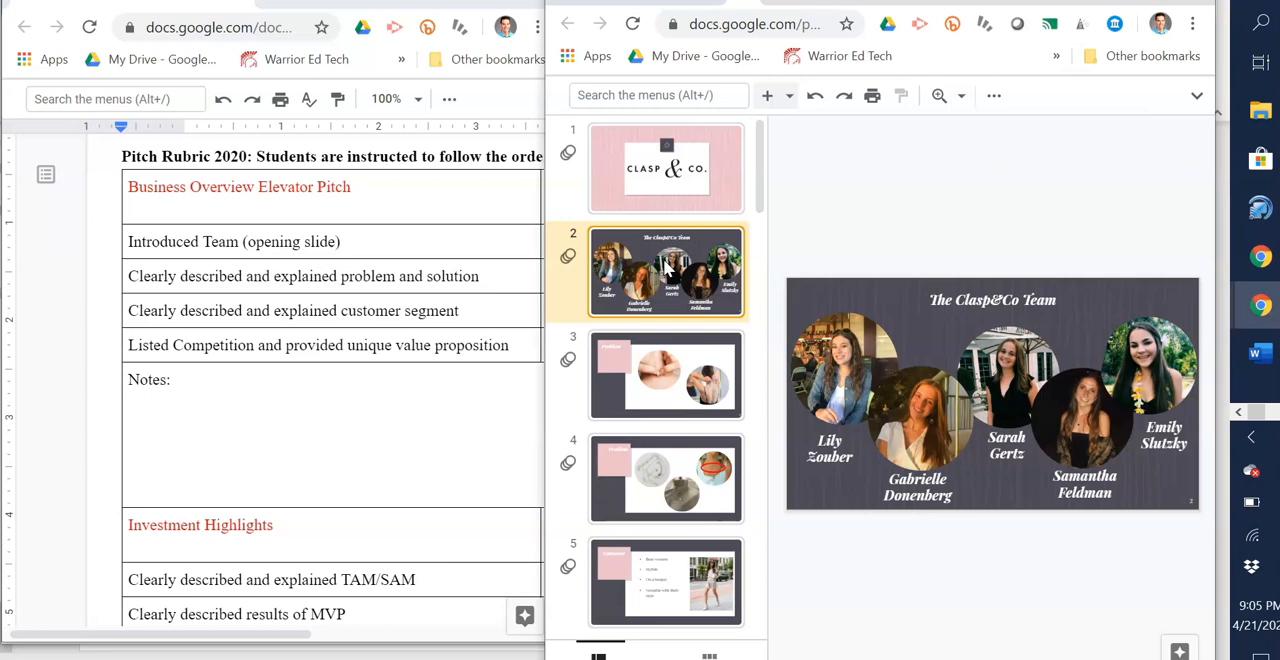
pyautogui.click(666, 376)
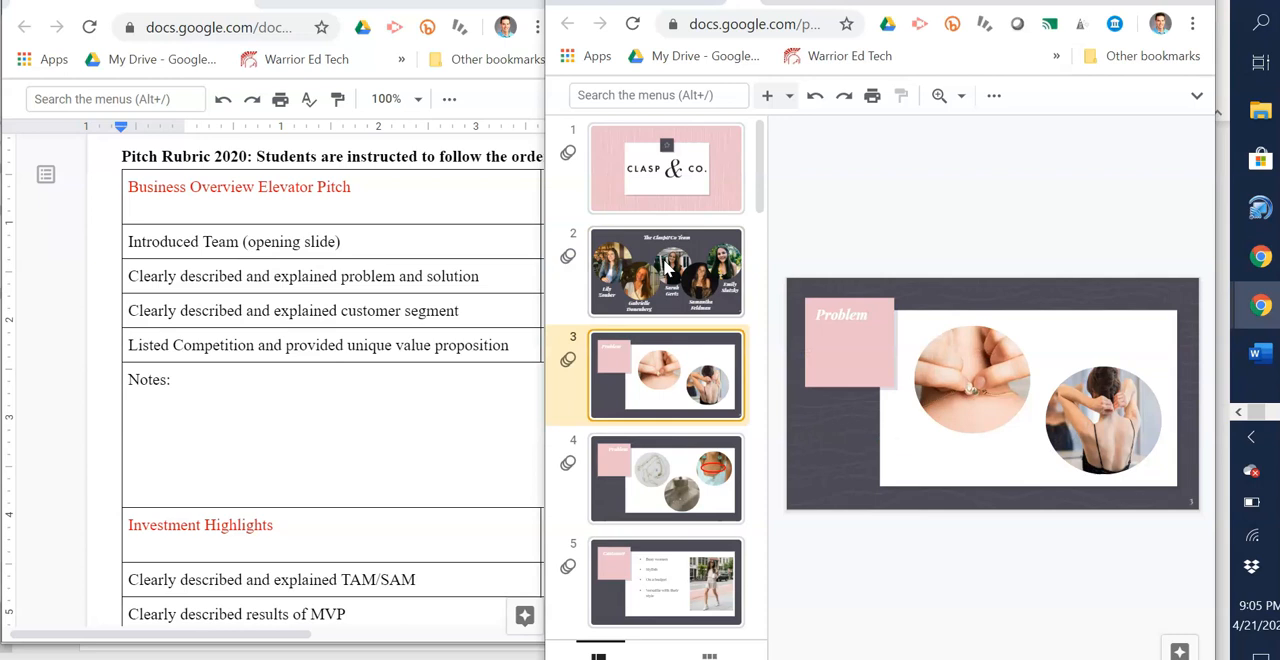
pyautogui.click(664, 478)
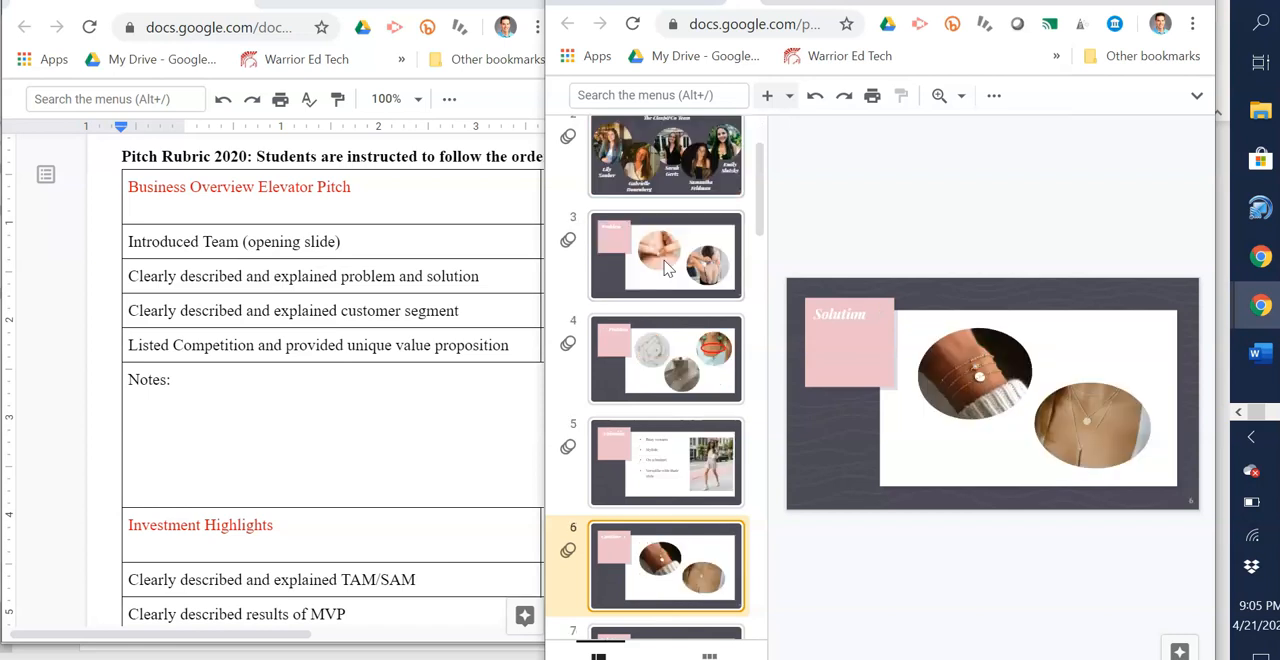
# - Continue to the Unique Value Proposition slide and land on slide 11, Positioning Statement
pyautogui.scroll(-3)
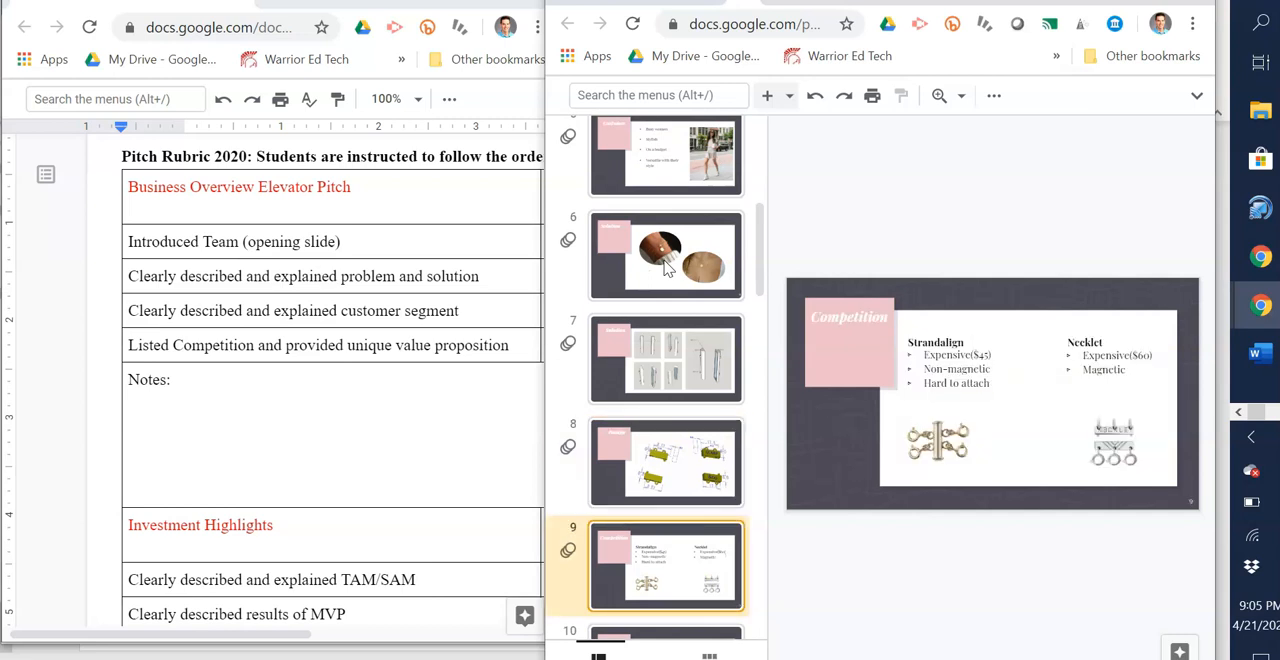
pyautogui.click(666, 564)
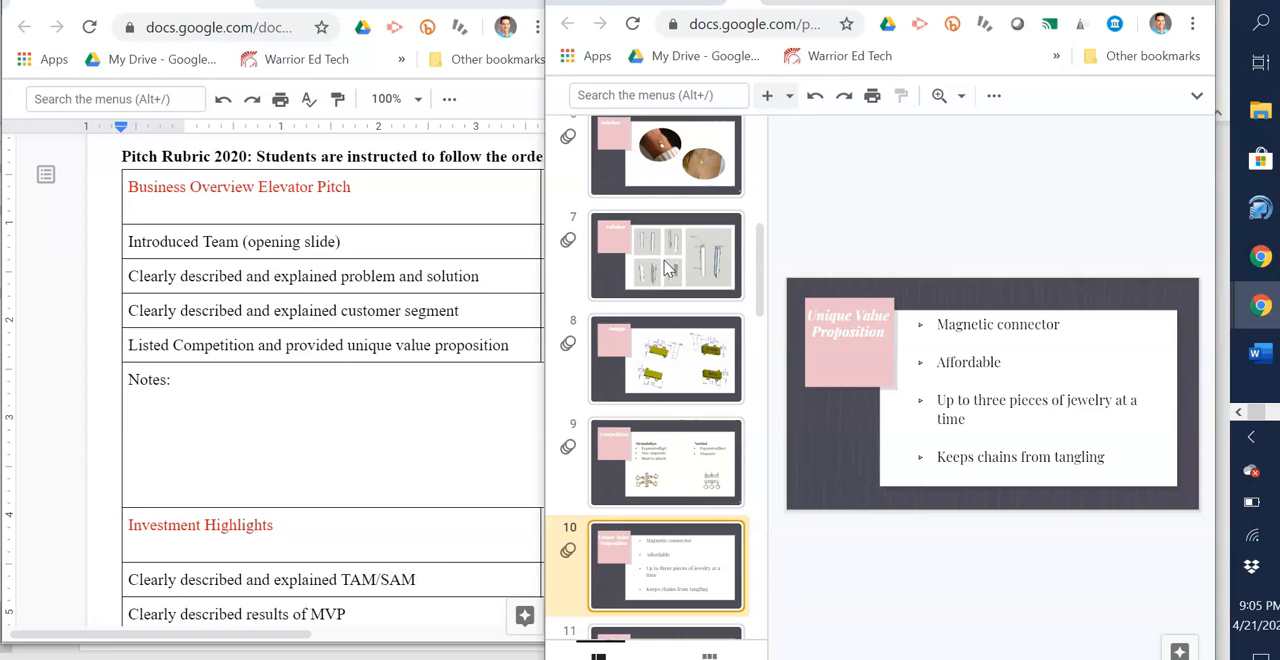
pyautogui.click(666, 564)
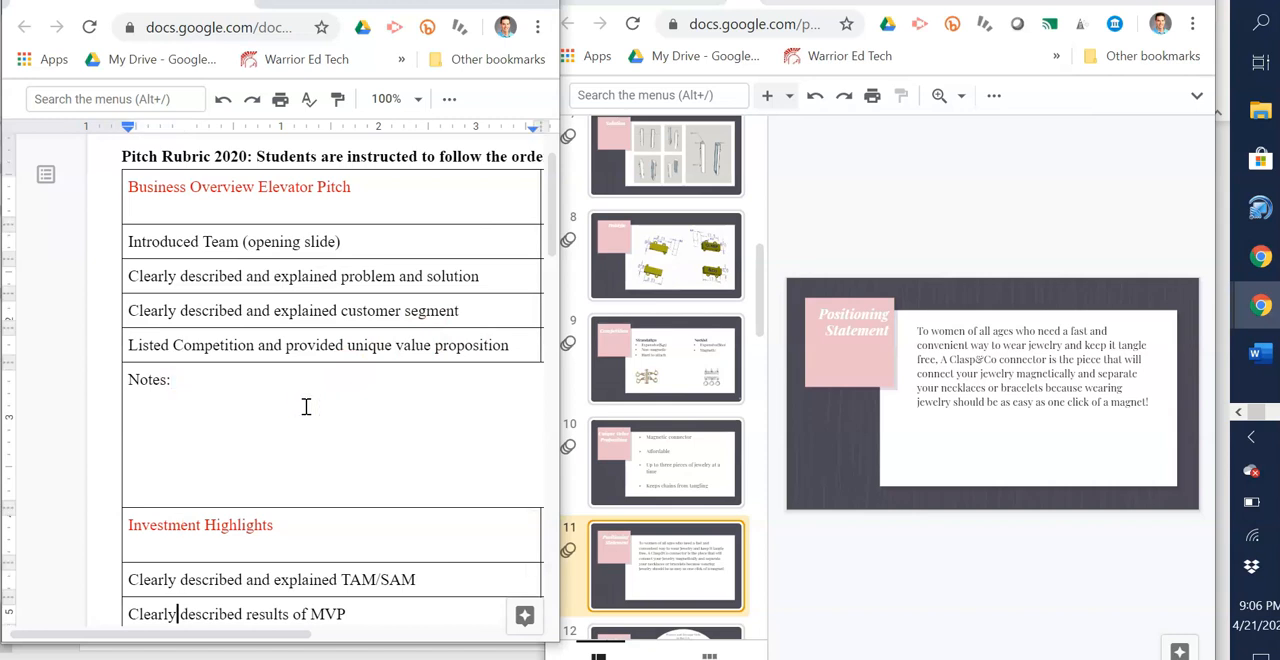
# - Scroll the rubric down to its Investment Highlights criteria
pyautogui.scroll(-3)
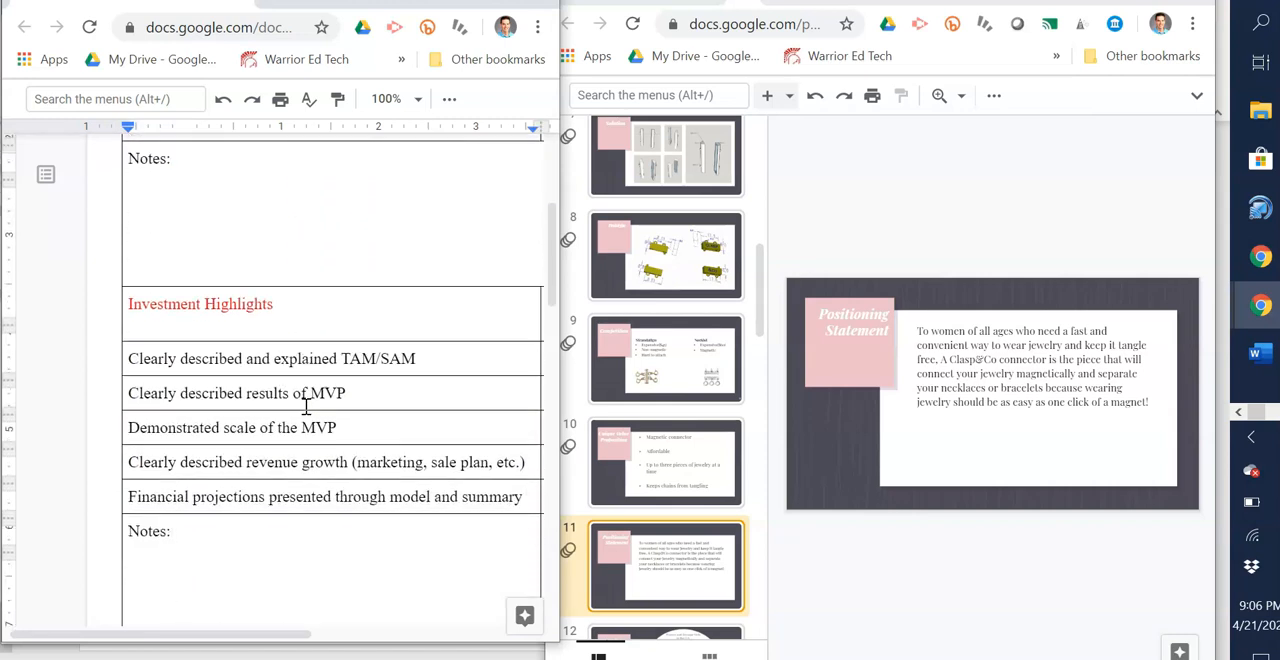
pyautogui.scroll(-3)
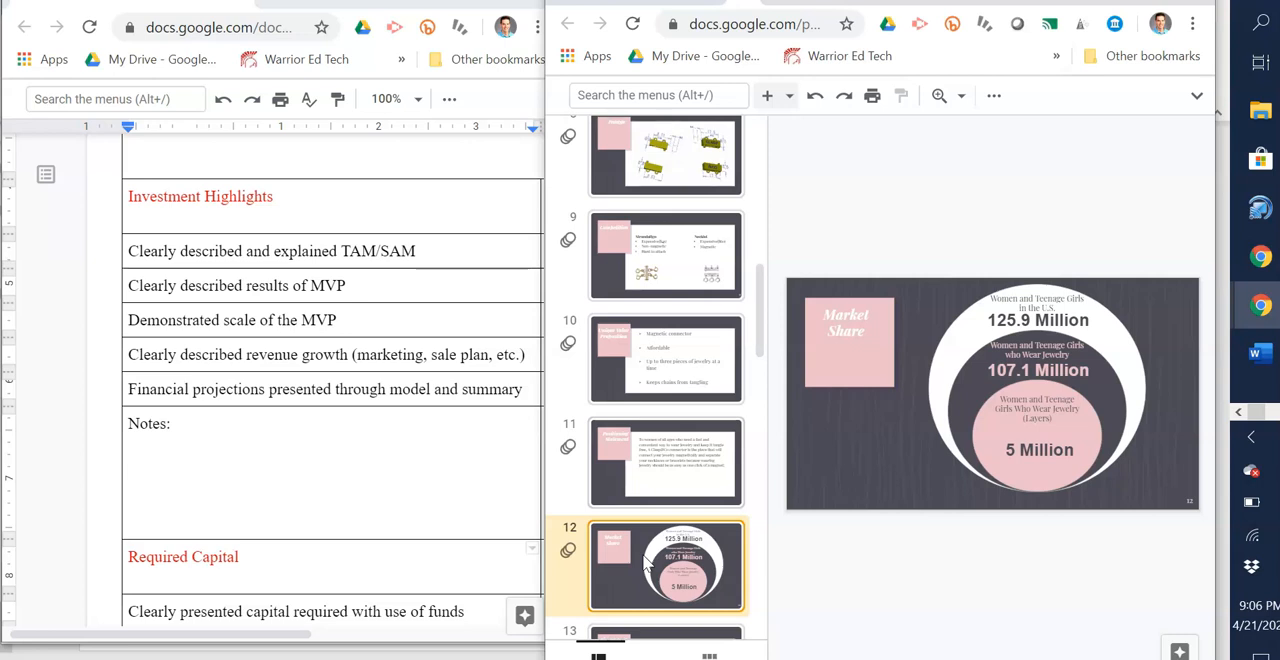
pyautogui.moveTo(1176, 418)
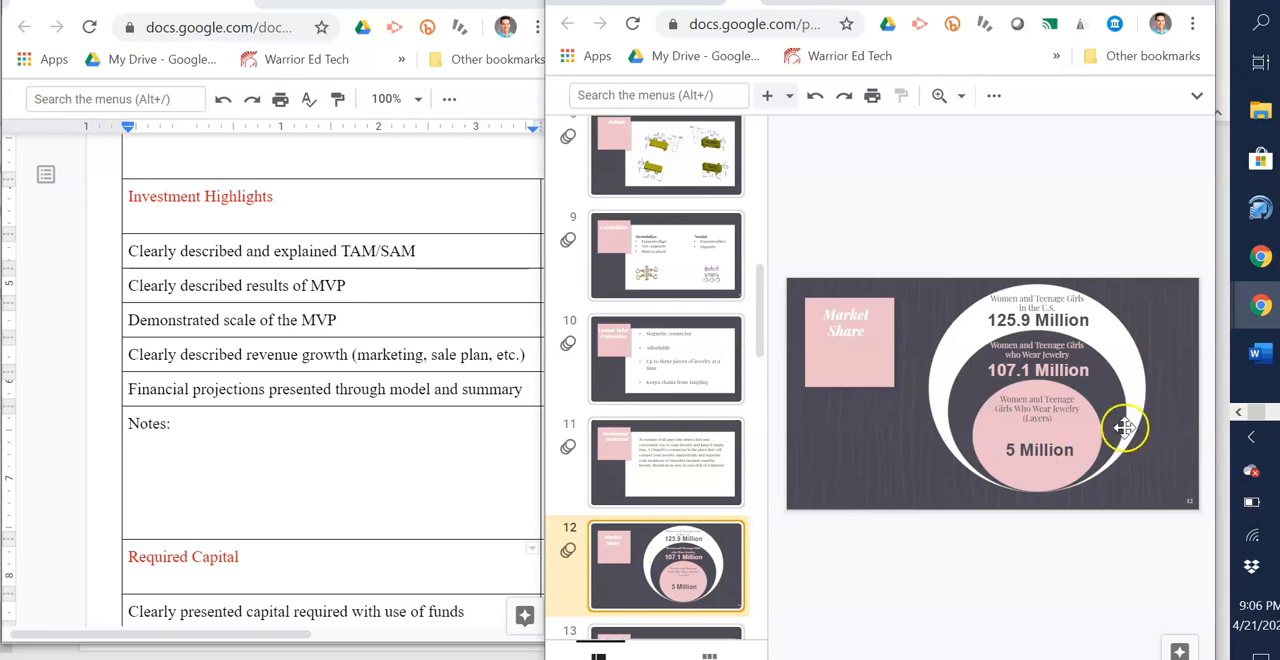
pyautogui.moveTo(1100, 332)
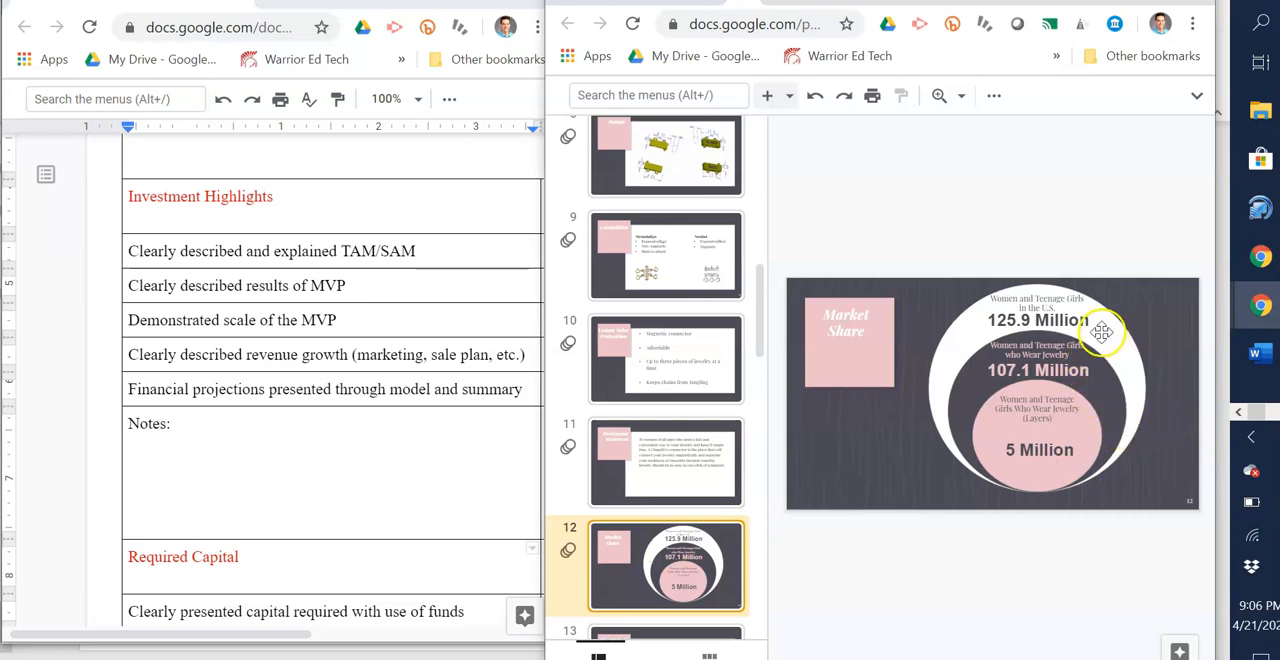
pyautogui.moveTo(1052, 434)
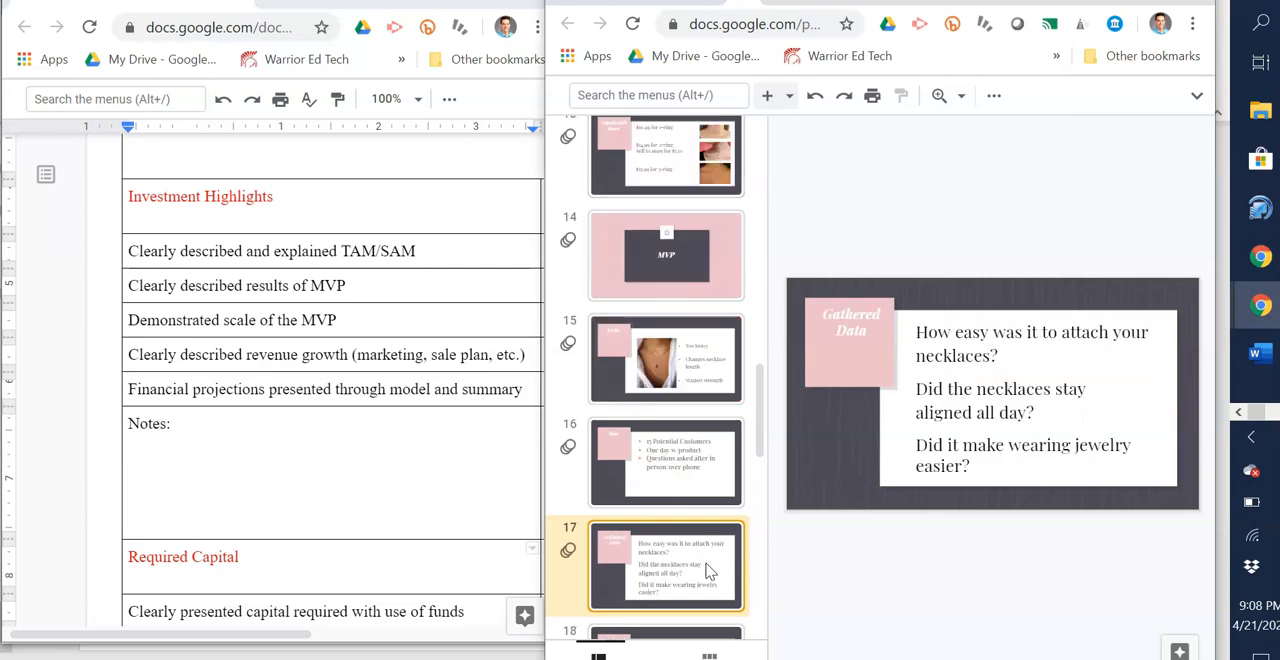
# - Review the retail margin, Startup Costs, Cost for MVP and wholesale margin slides, ending on slide 15, Risks
pyautogui.scroll(-3)
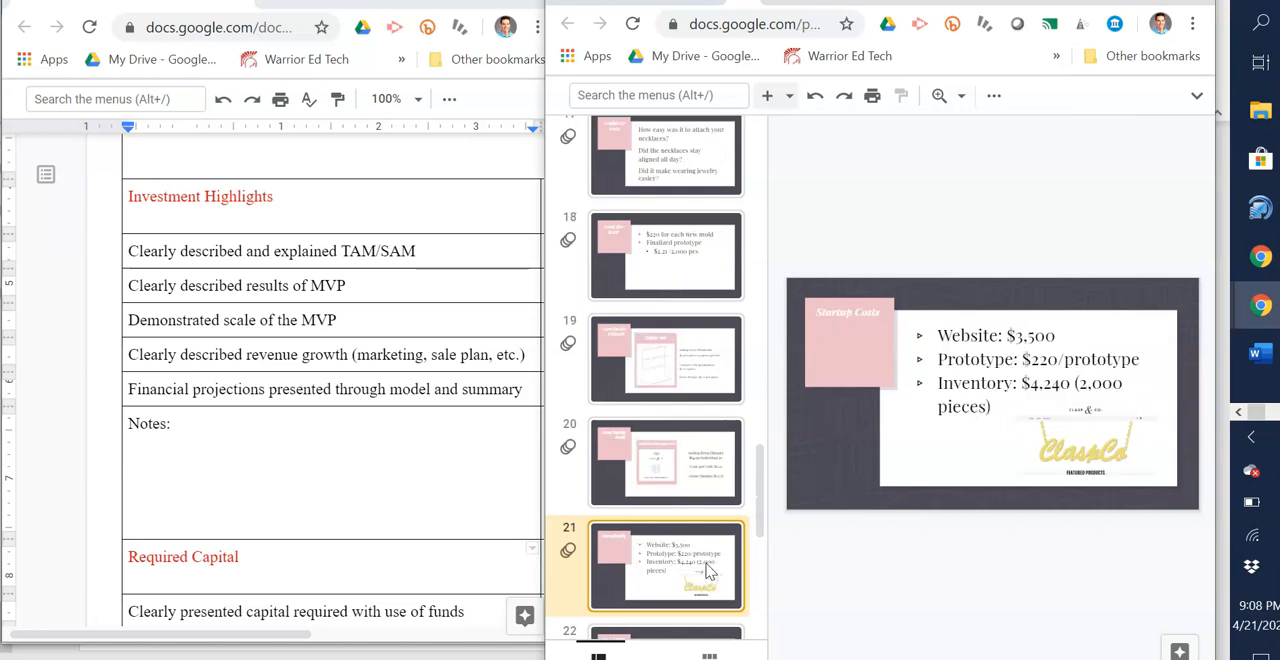
pyautogui.click(666, 462)
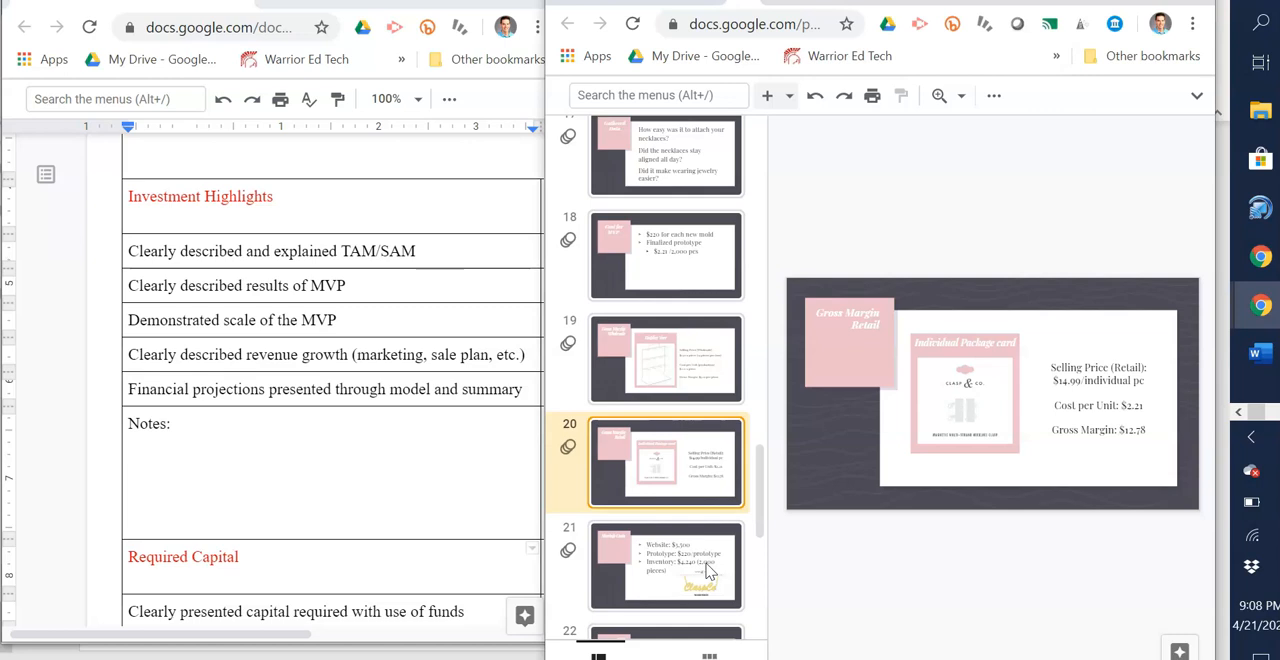
pyautogui.click(666, 564)
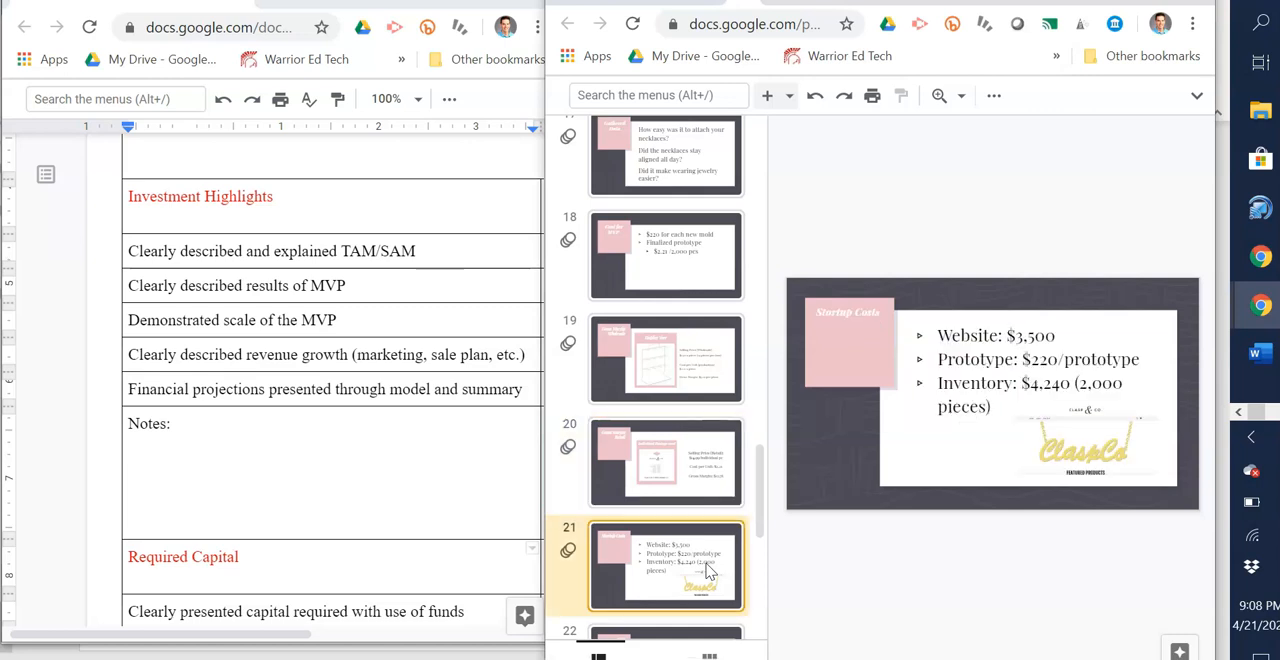
pyautogui.click(666, 462)
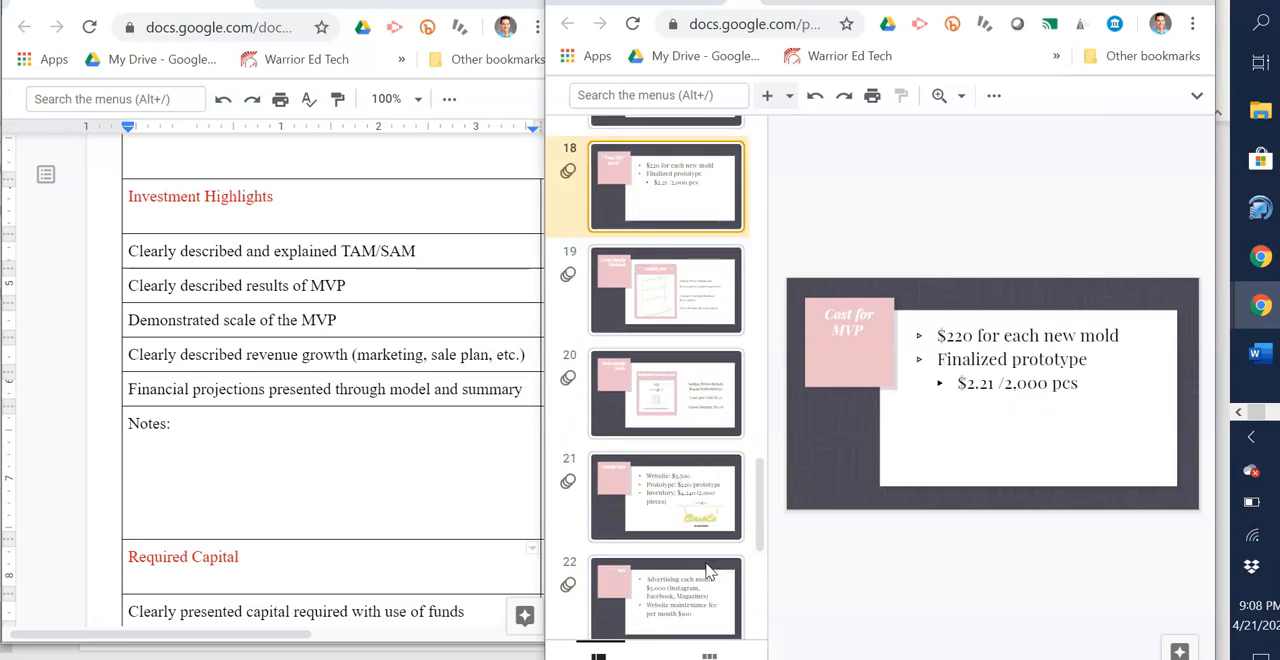
pyautogui.click(666, 288)
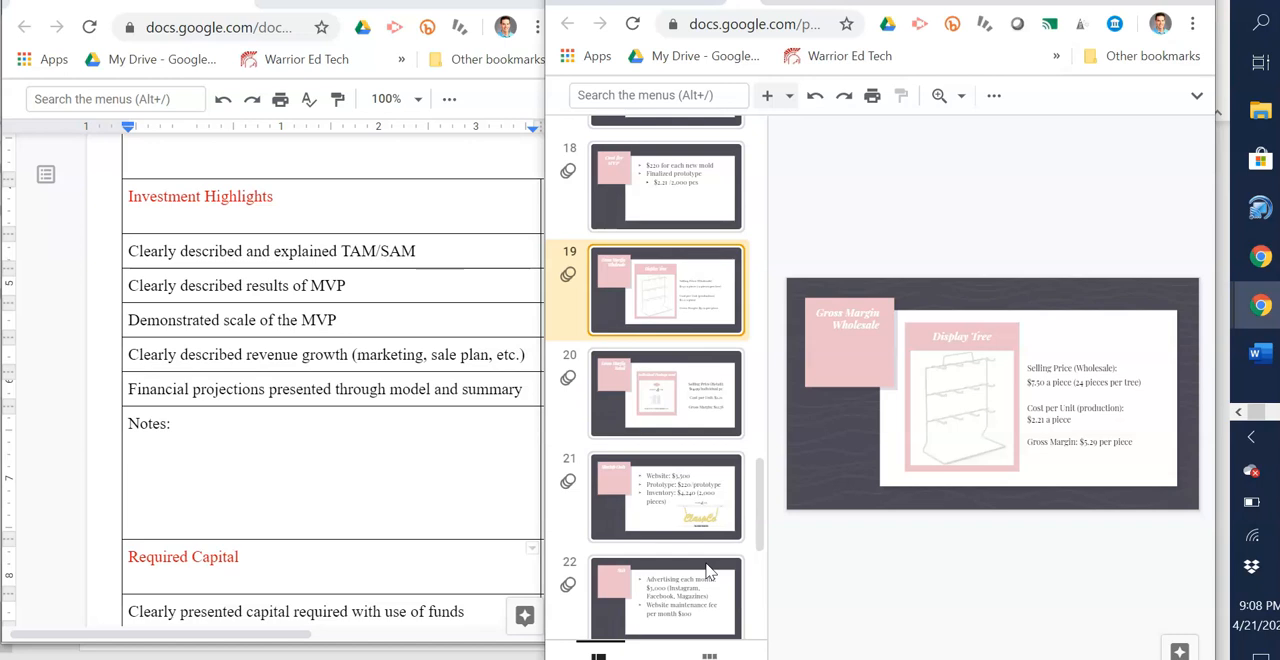
pyautogui.click(666, 496)
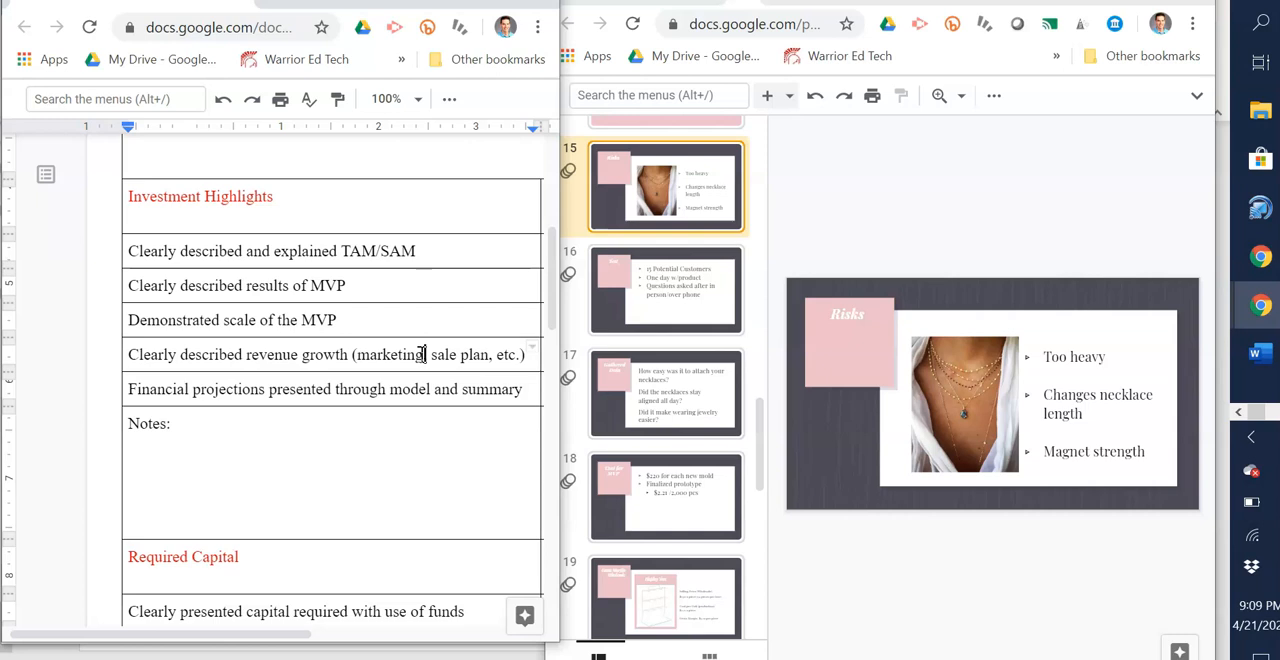
# - Begin a parenthetical note after 'marketing' in the rubric's revenue growth line
pyautogui.write('(')
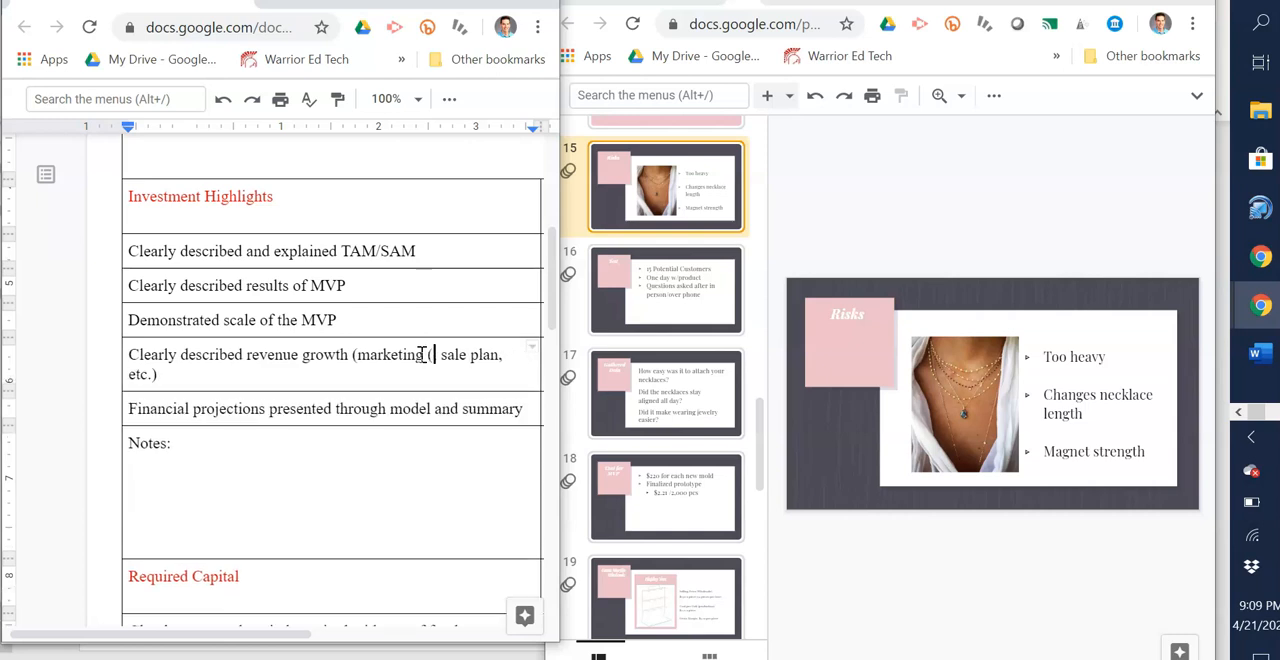
# - Complete the note so the line reads 'marketing (get, keep, grow), sales plan, etc.'
pyautogui.write('get,')
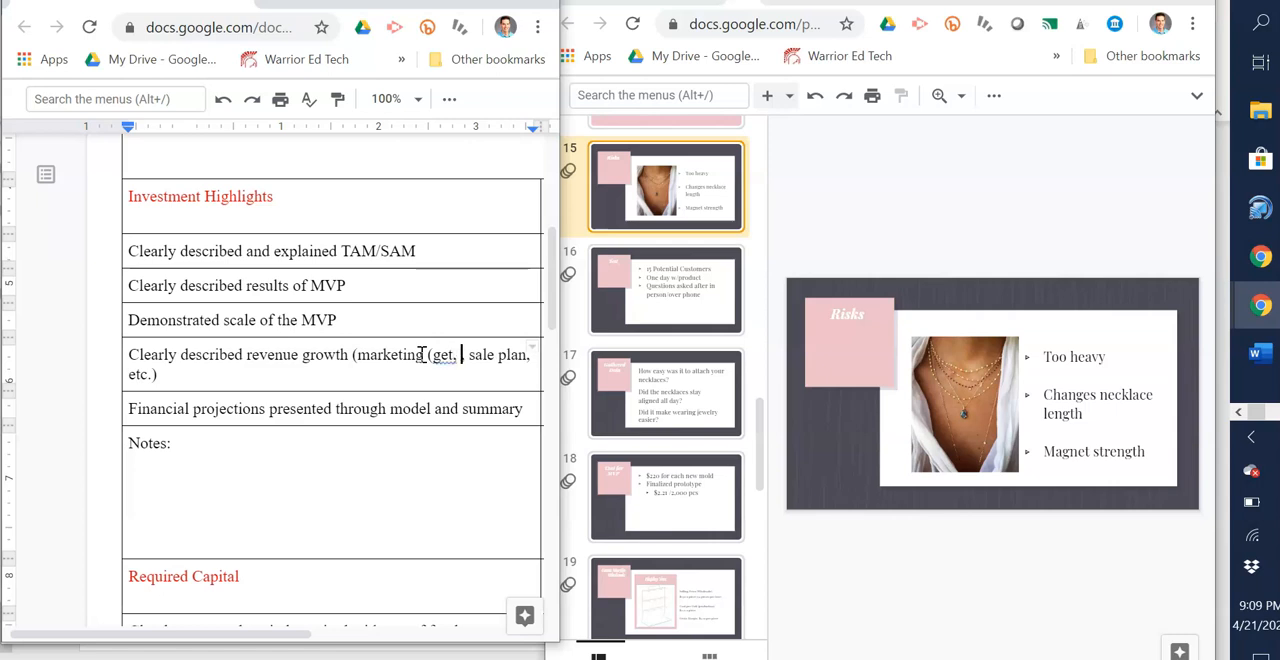
pyautogui.write('keep,')
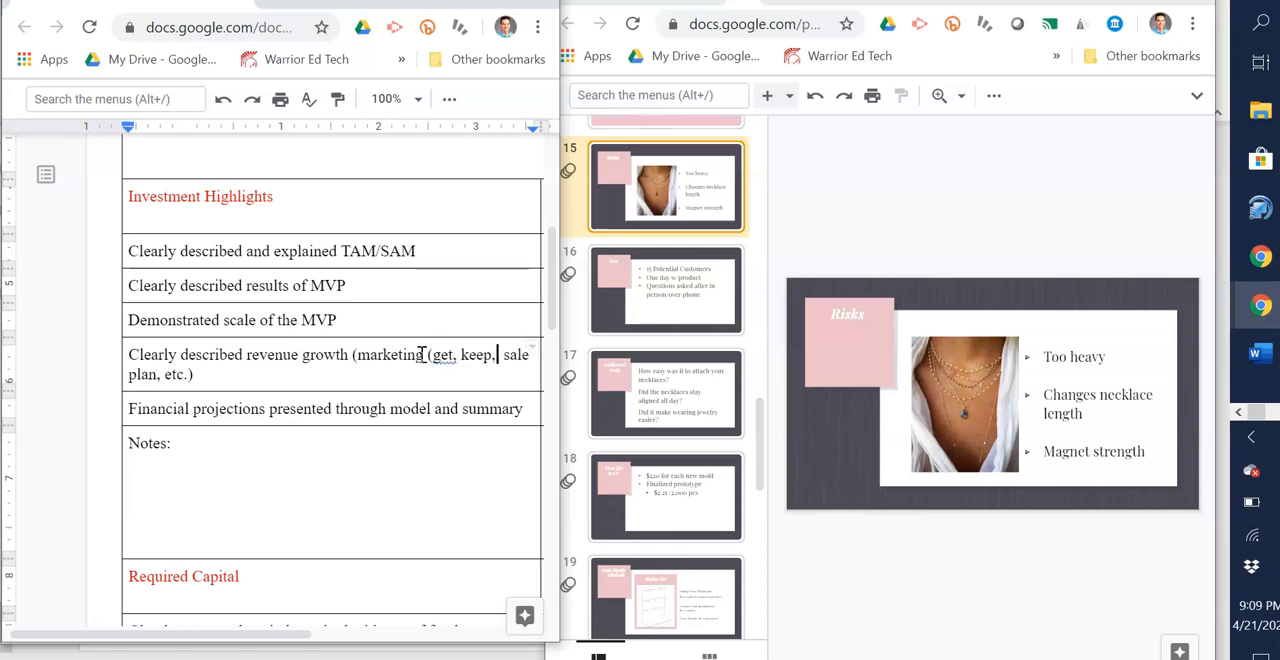
pyautogui.write('grow')
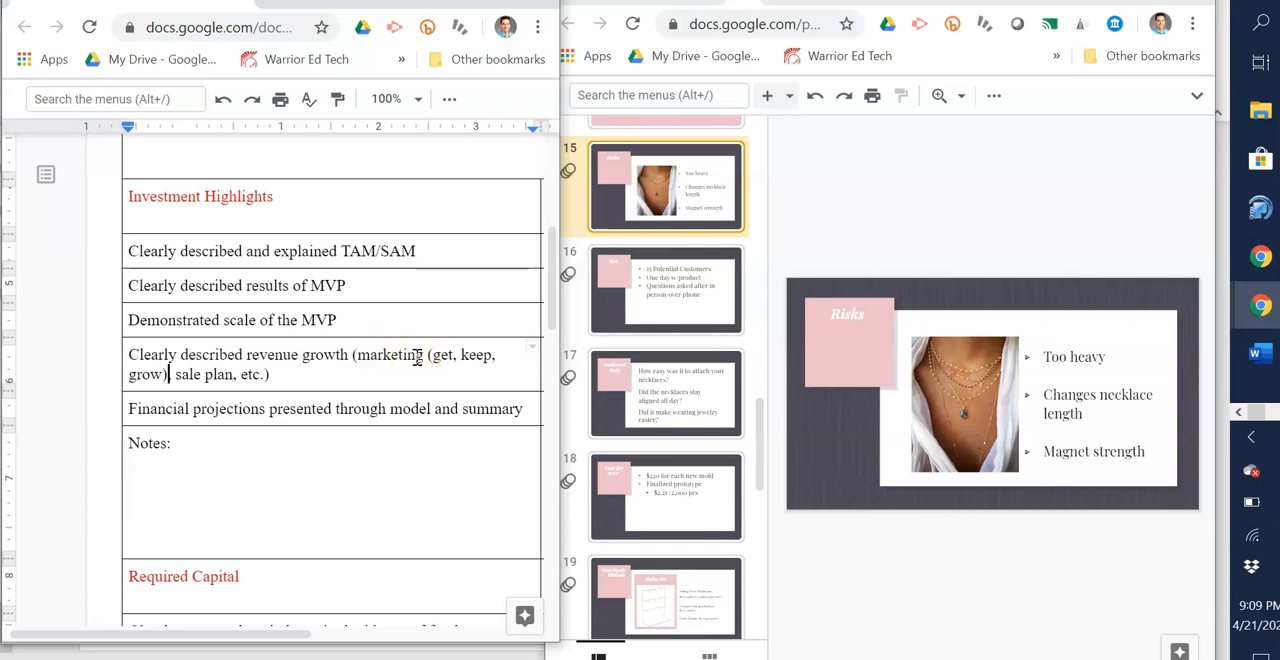
pyautogui.moveTo(444, 378)
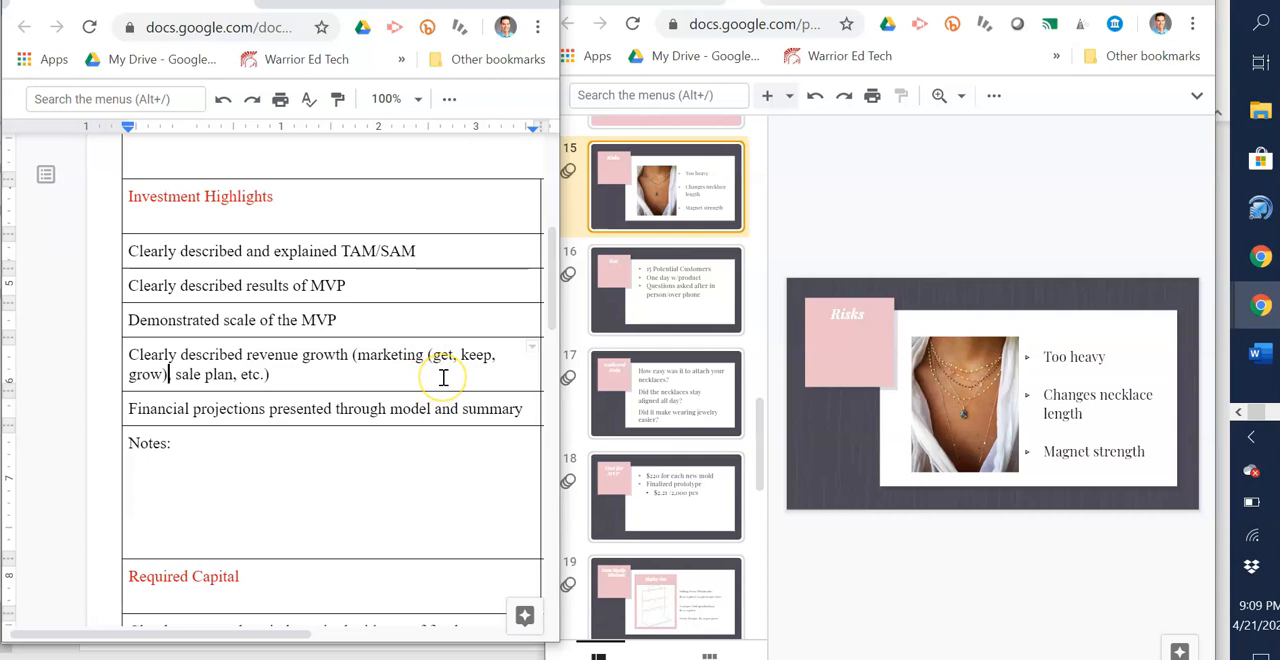
pyautogui.moveTo(310, 386)
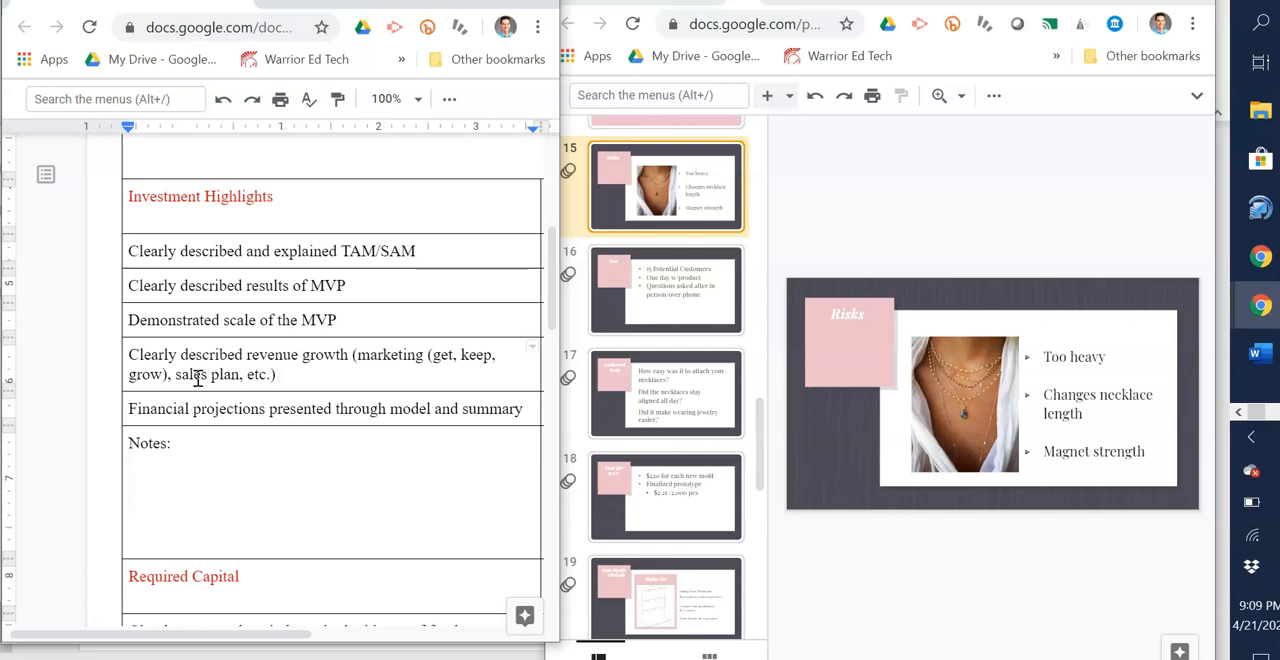
# - Review the Cost for MVP, Gross Margin Retail, Startup Costs and monthly advertising costs slides
pyautogui.click(664, 496)
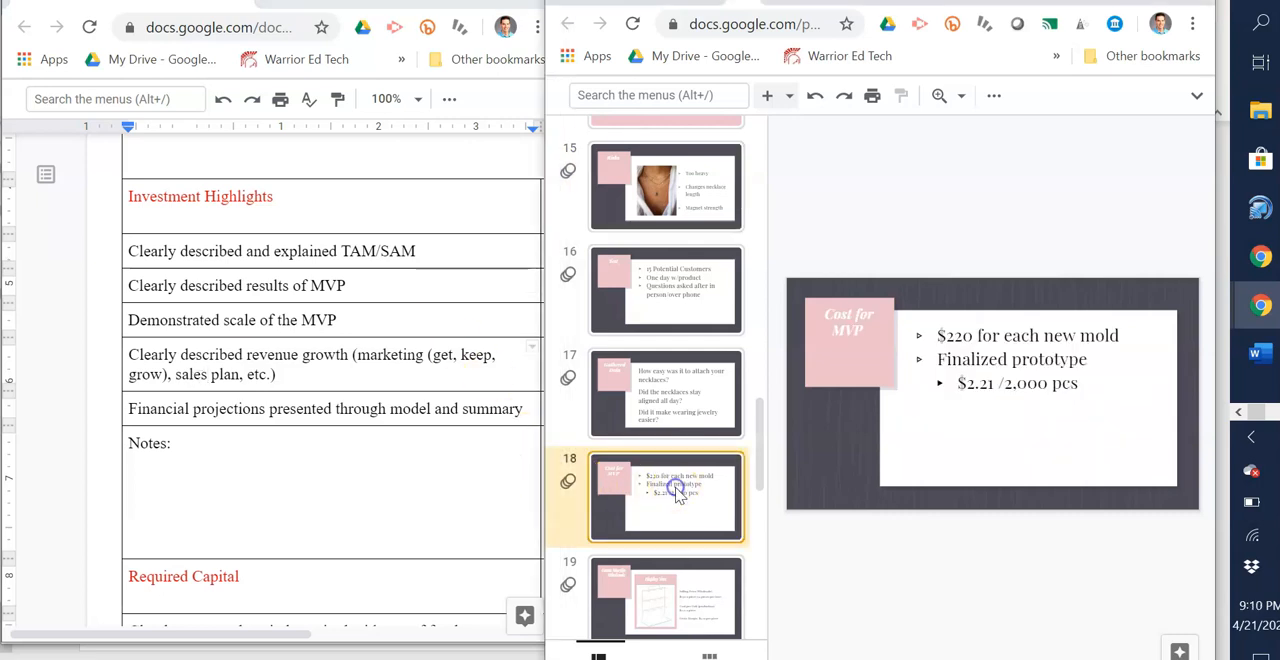
pyautogui.scroll(-3)
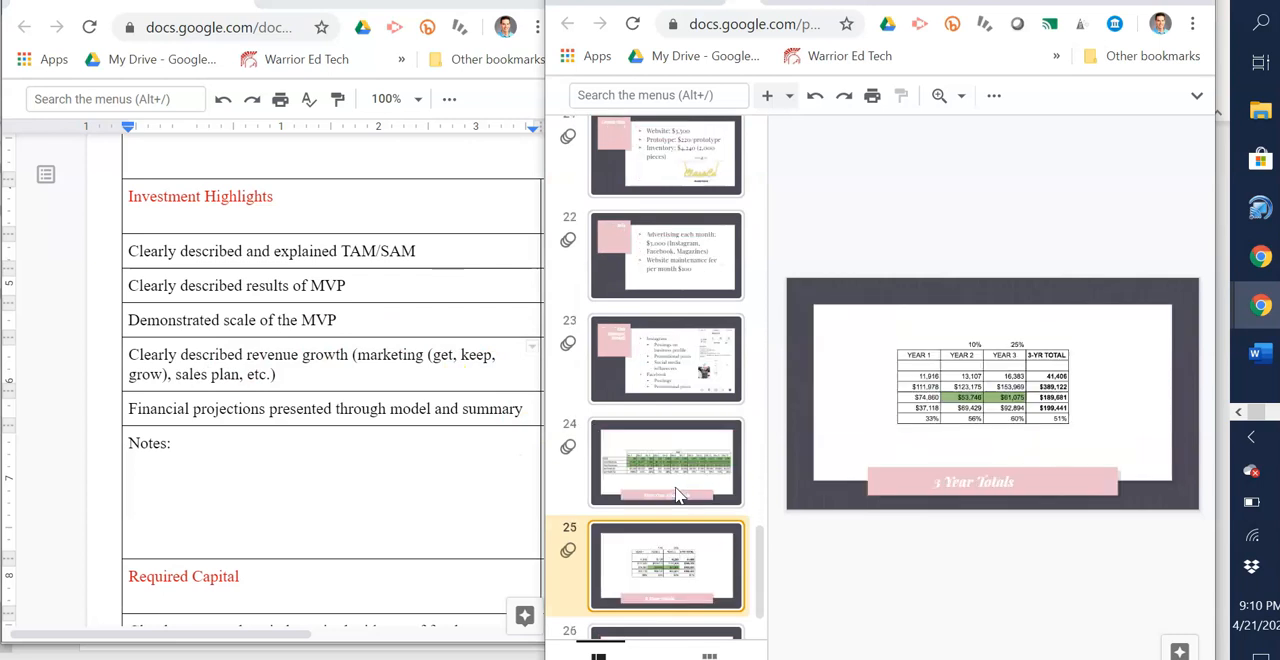
pyautogui.click(666, 460)
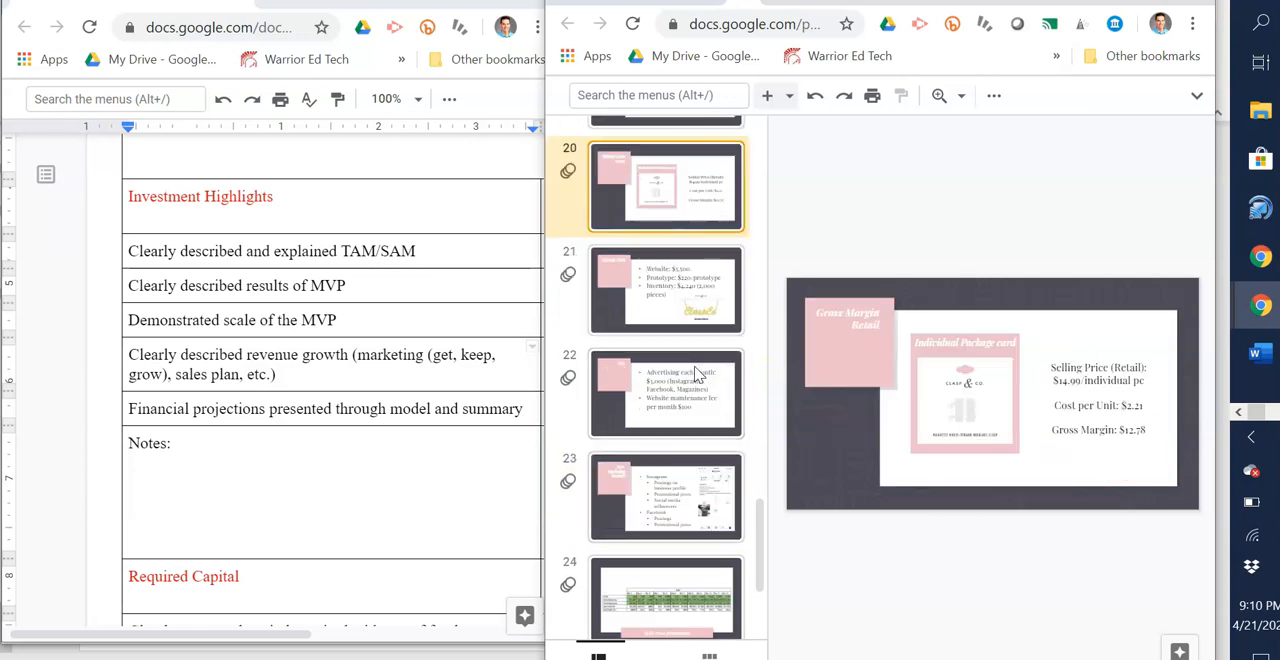
pyautogui.click(666, 392)
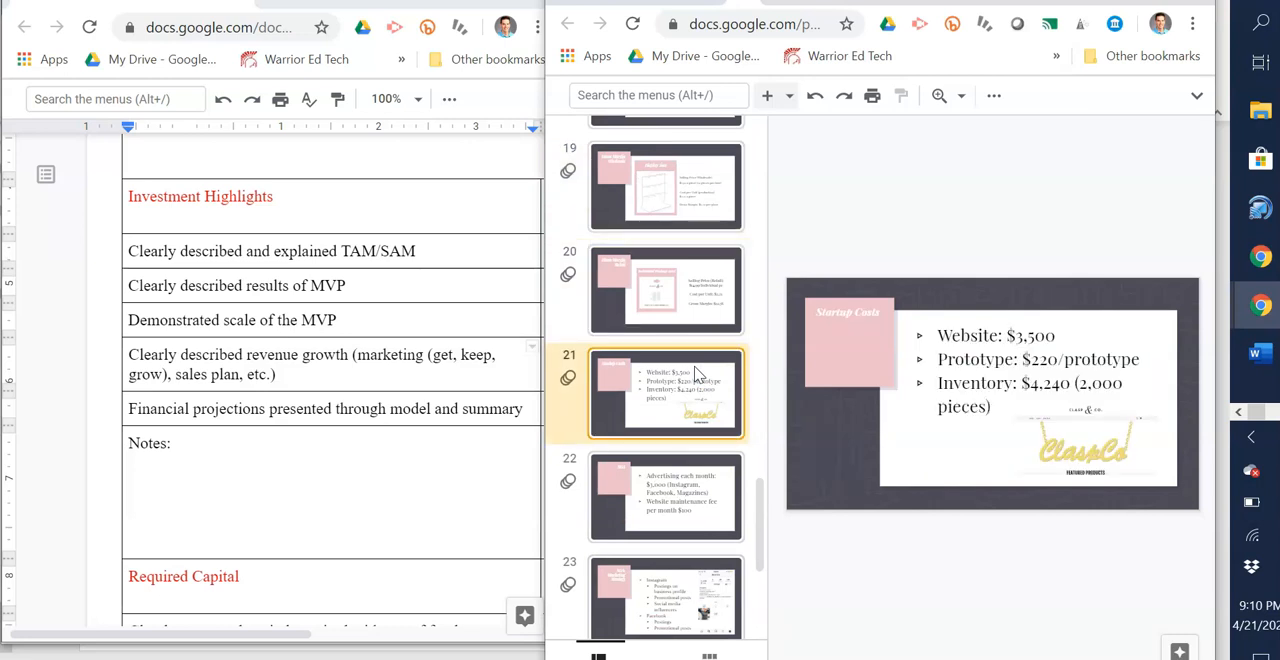
pyautogui.click(666, 496)
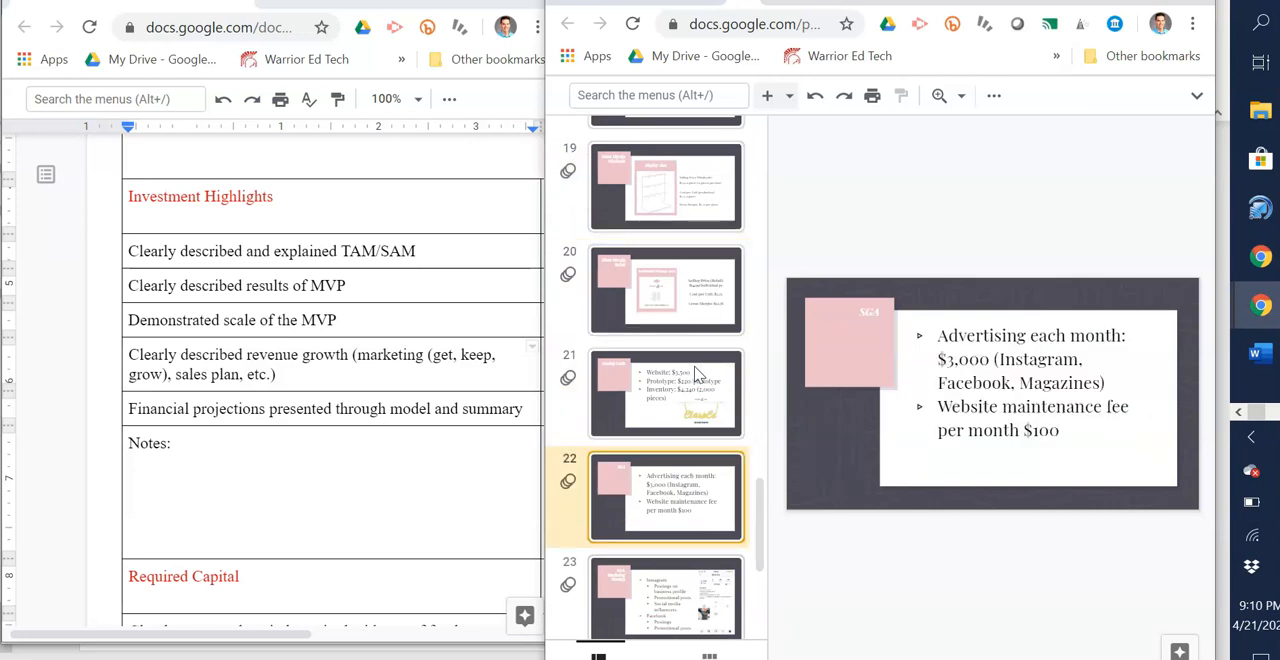
pyautogui.click(664, 564)
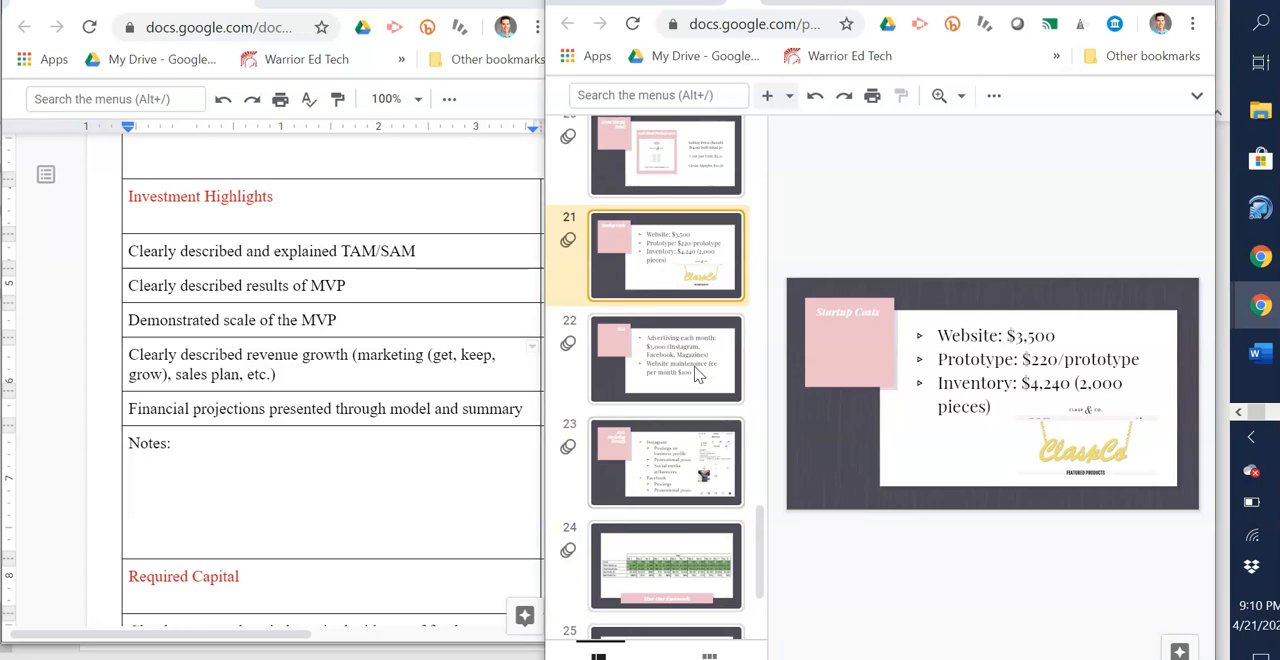
# - Review Gross Margin Wholesale and 3 Year Totals, ending on slide 24, Year One Financials
pyautogui.click(664, 358)
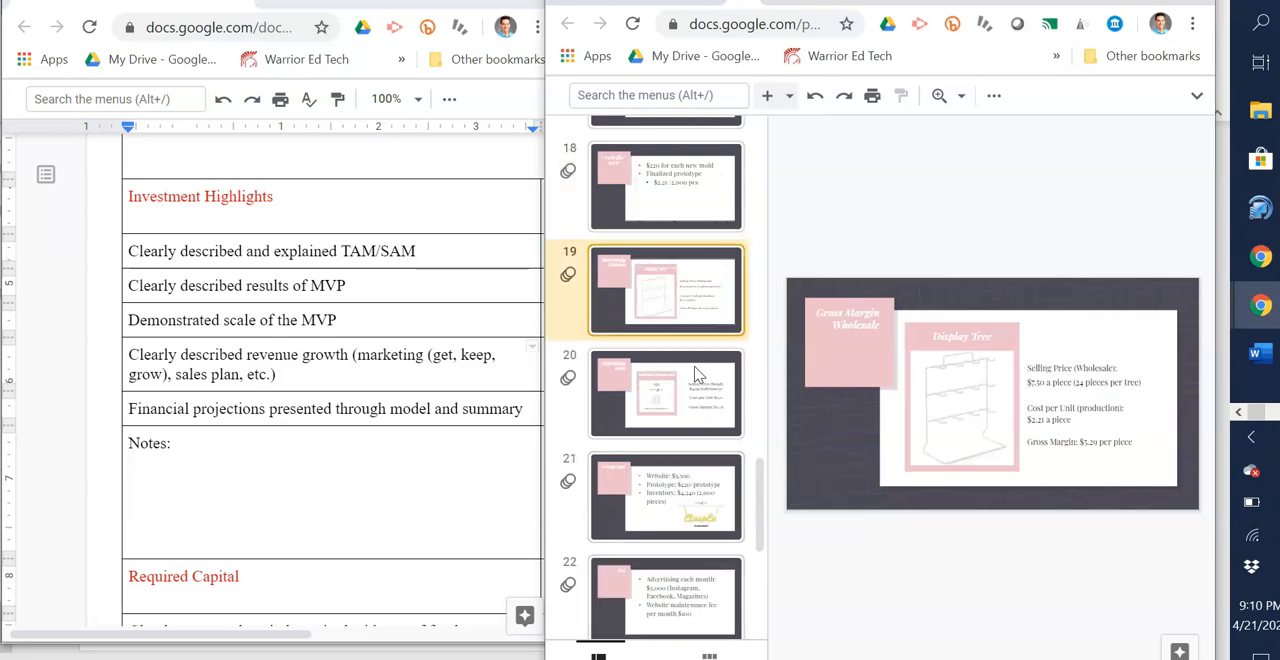
pyautogui.click(666, 496)
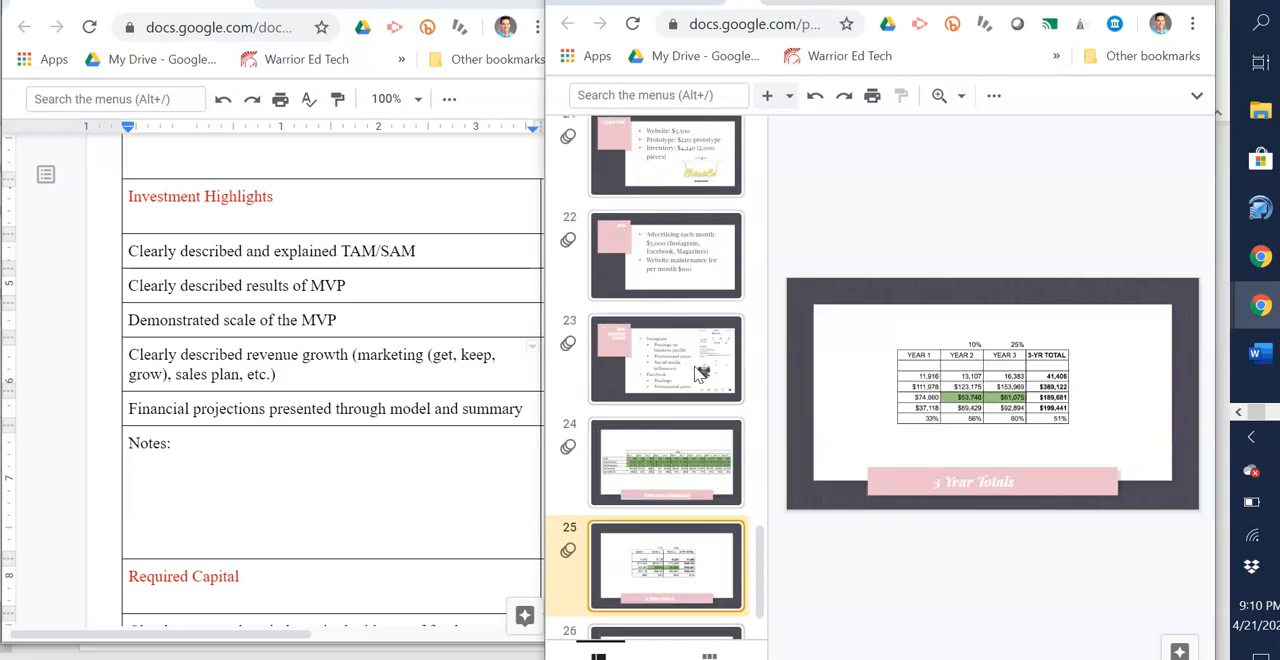
pyautogui.click(666, 462)
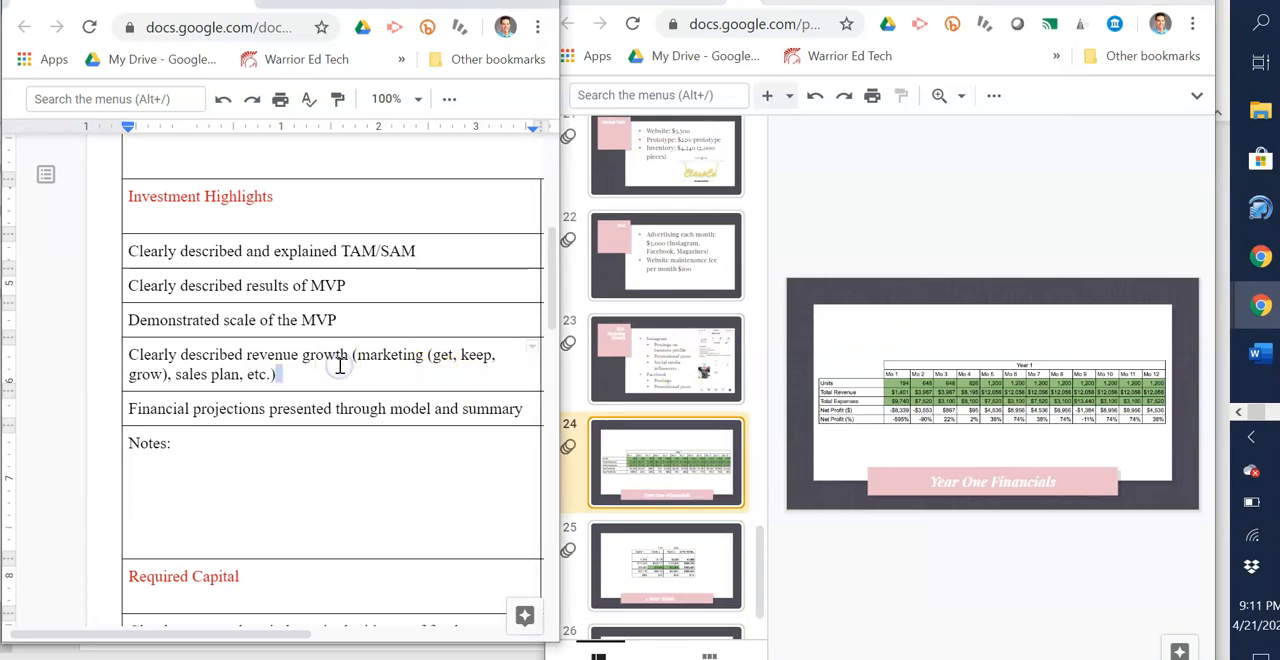
# - Scroll the rubric down past Required Capital toward the Overall Team table
pyautogui.scroll(-3)
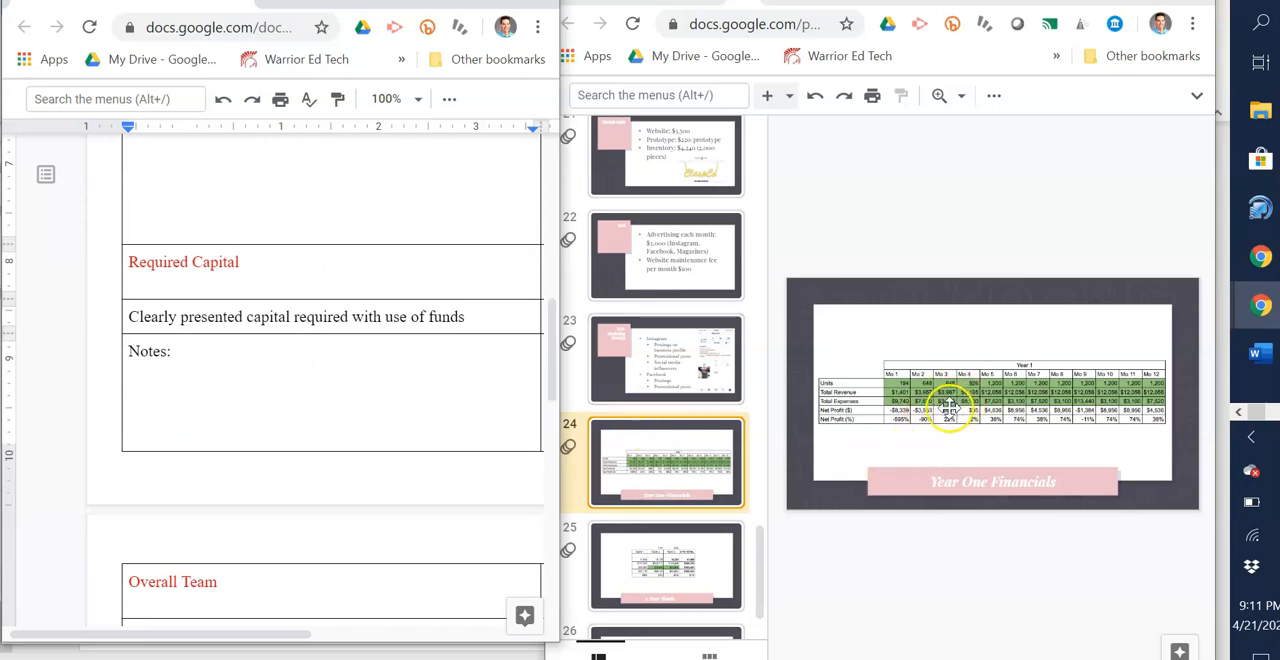
pyautogui.moveTo(888, 418)
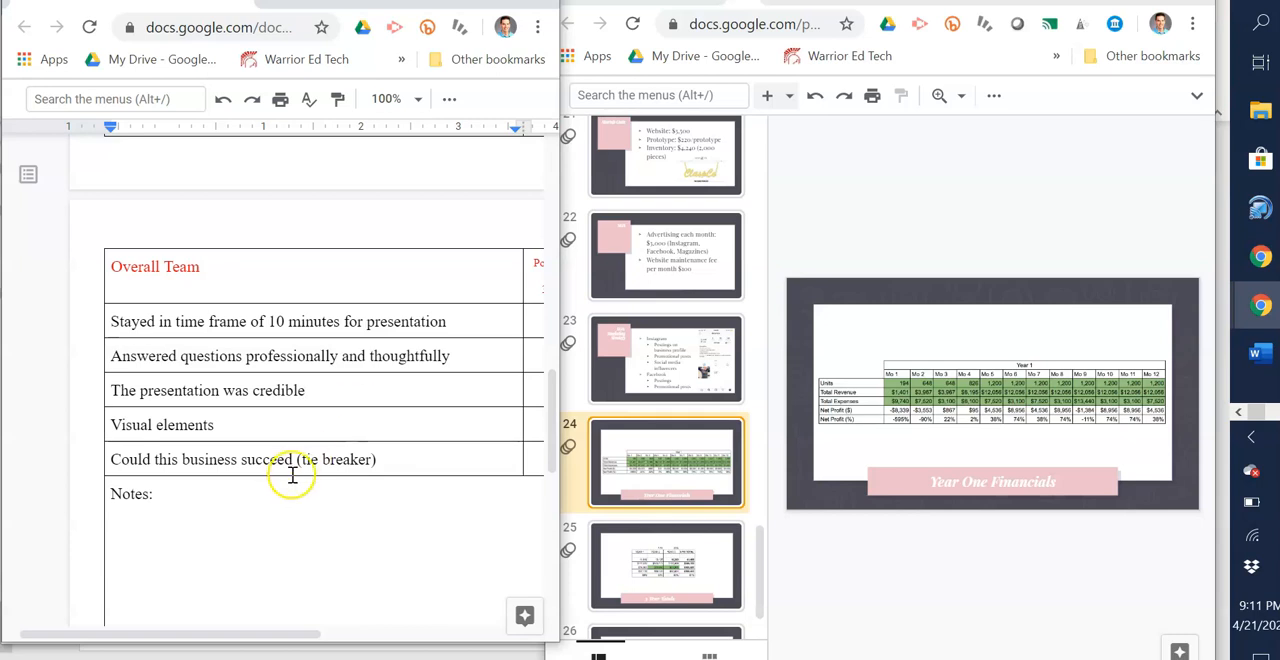
# - Bring up slide 25, 3 Year Totals, beside the Overall Team rubric
pyautogui.click(664, 564)
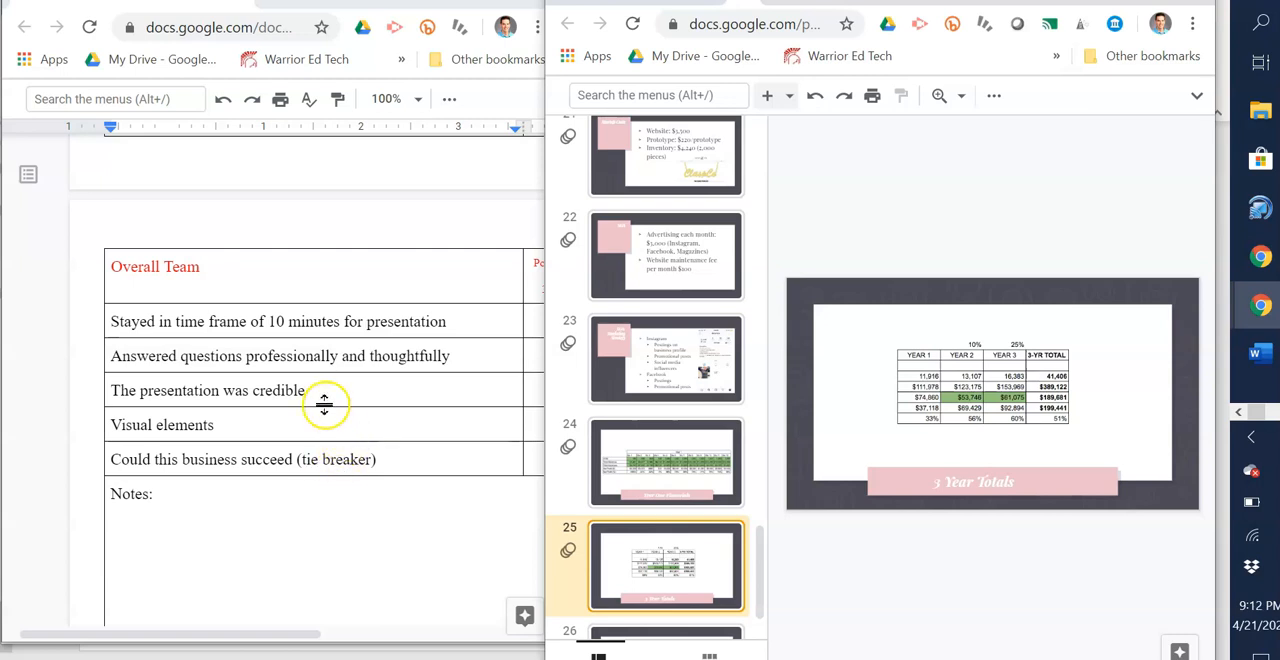
pyautogui.moveTo(236, 460)
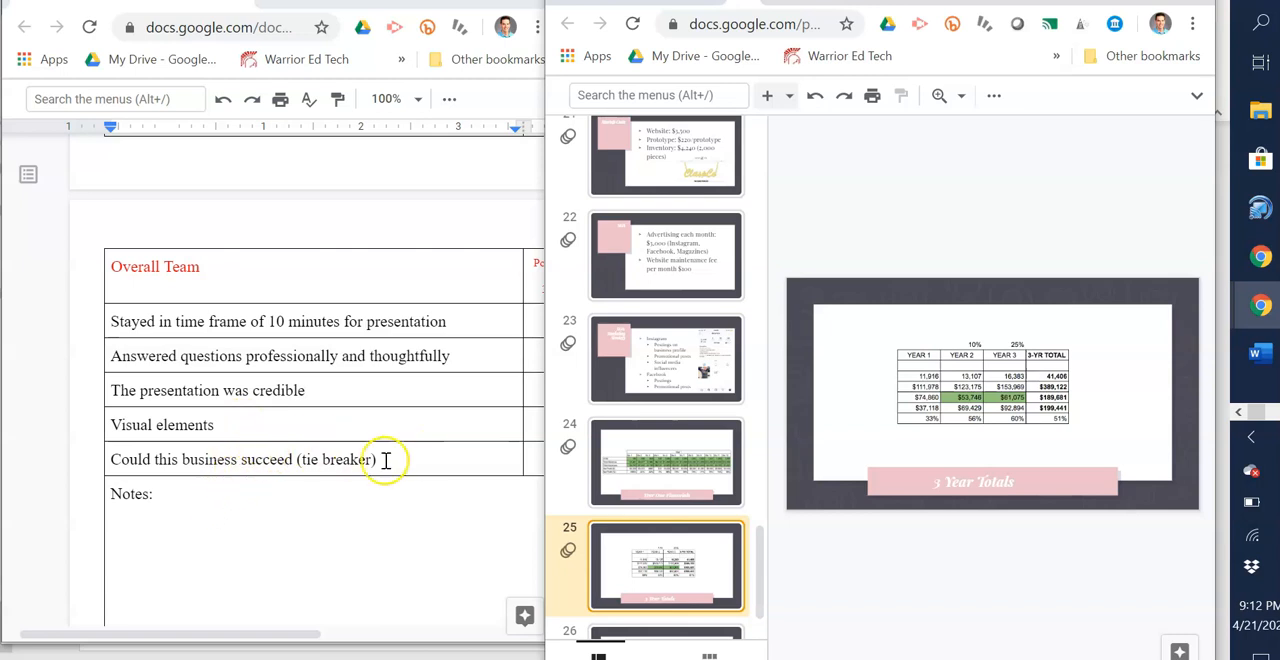
pyautogui.moveTo(368, 480)
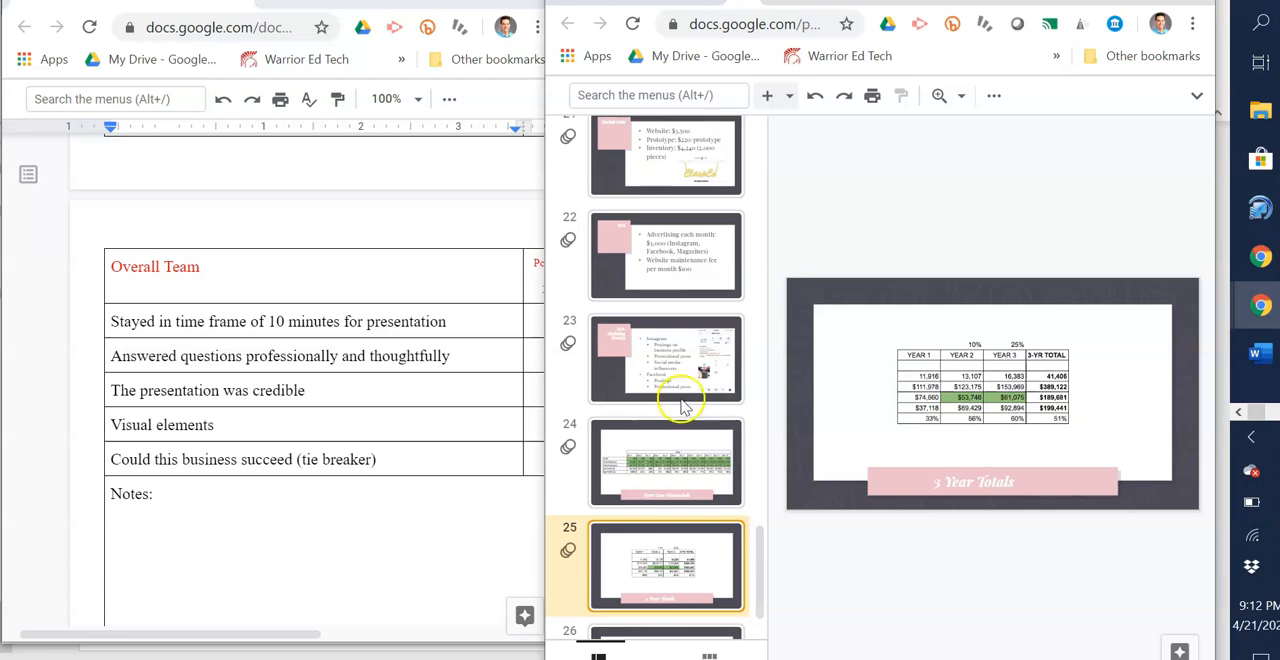
pyautogui.moveTo(466, 428)
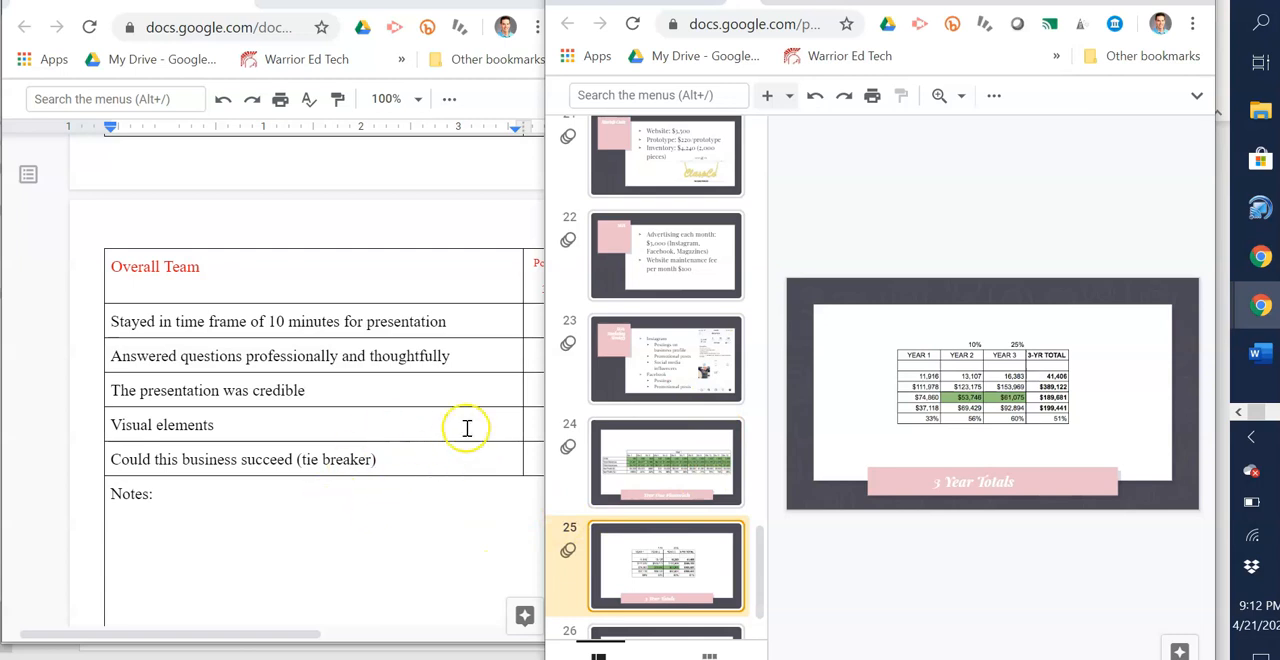